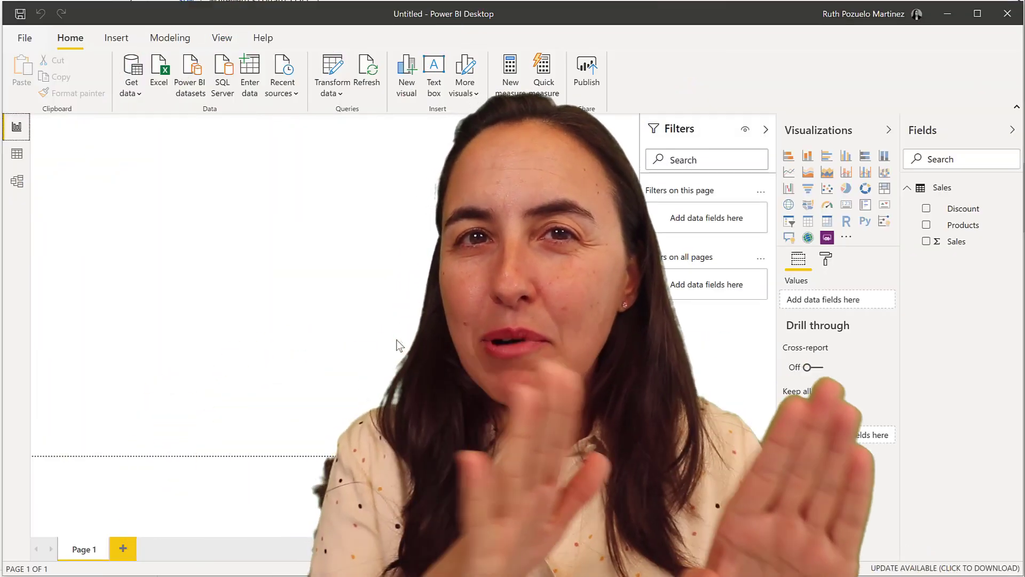
Review the Sales table rows in Data view and return to the report page
{"action": "left_click", "coordinate": [815, 410]}
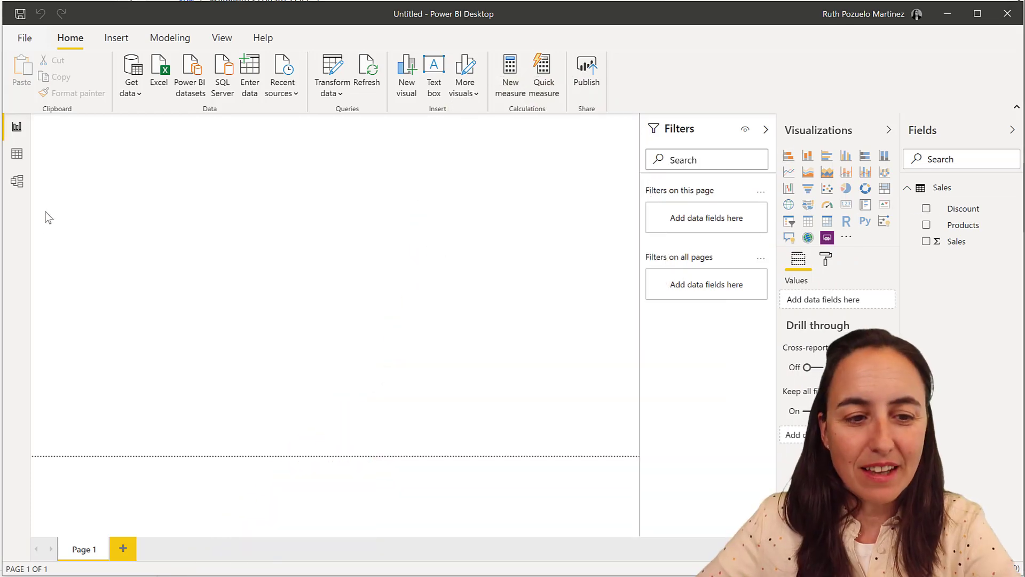
{"action": "left_click", "coordinate": [16, 154]}
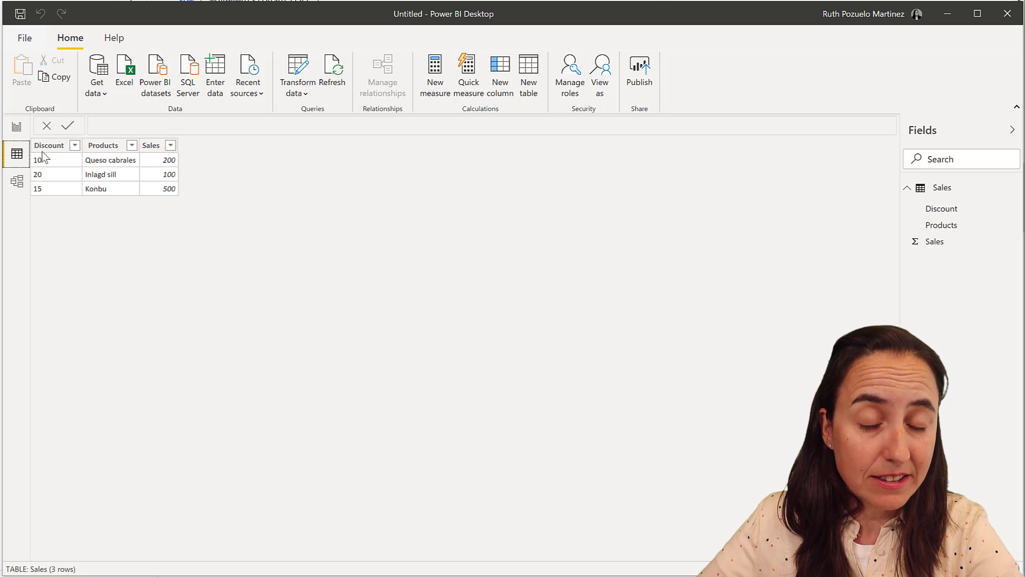
{"action": "left_click", "coordinate": [16, 126]}
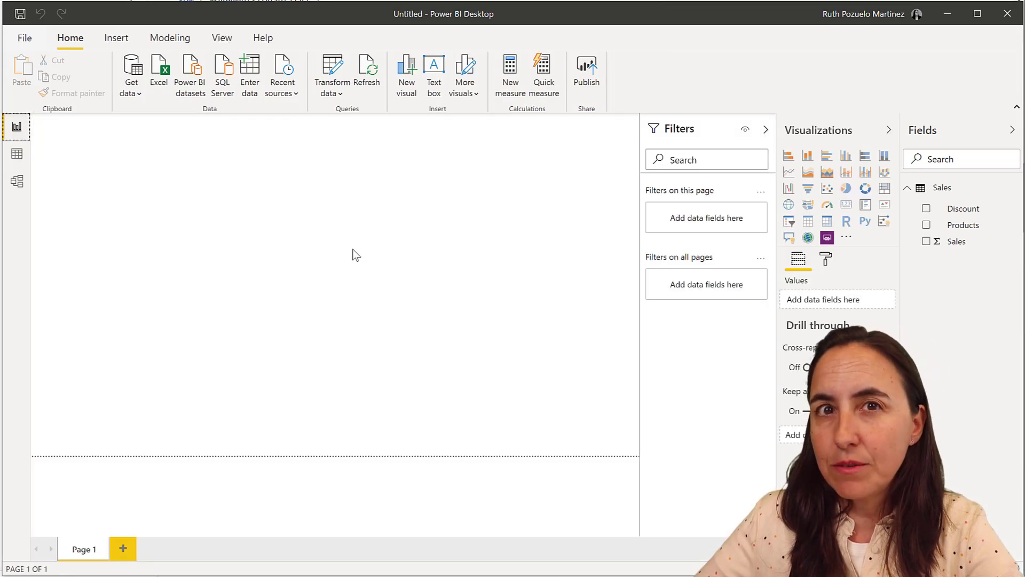
{"action": "mouse_move", "coordinate": [952, 200]}
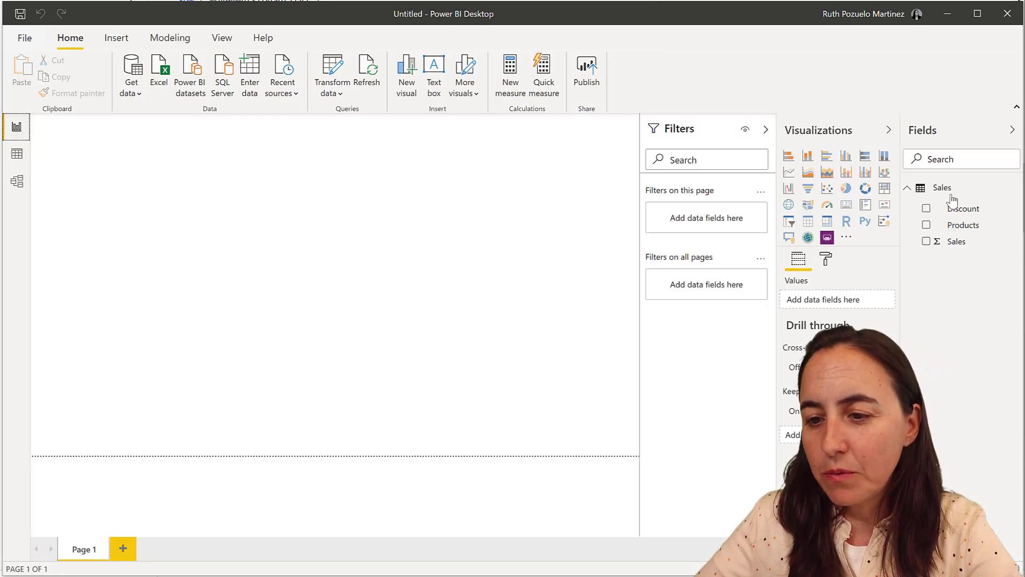
{"action": "mouse_move", "coordinate": [581, 232]}
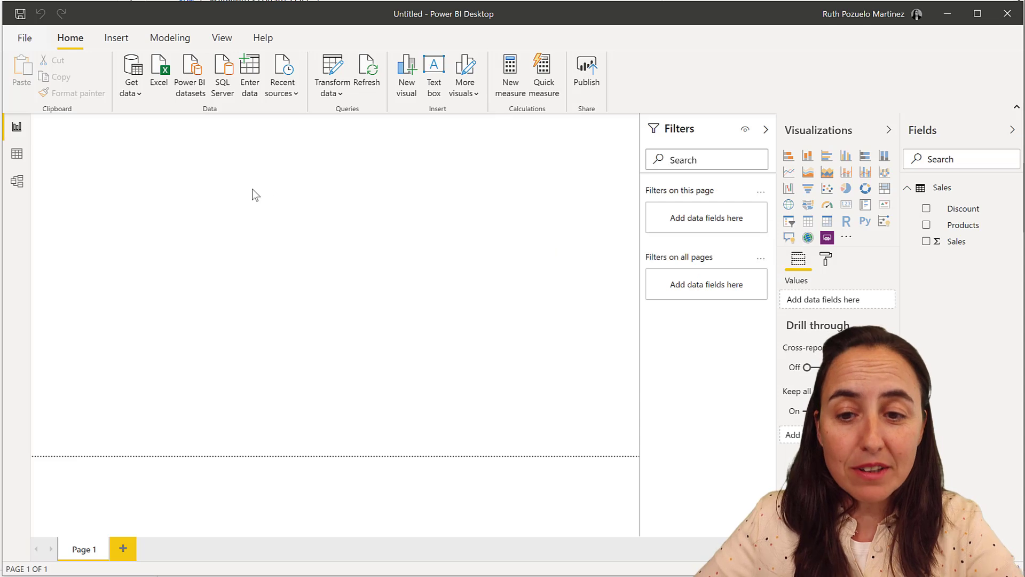
Start a new measure on the Sales table
{"action": "left_click", "coordinate": [519, 74]}
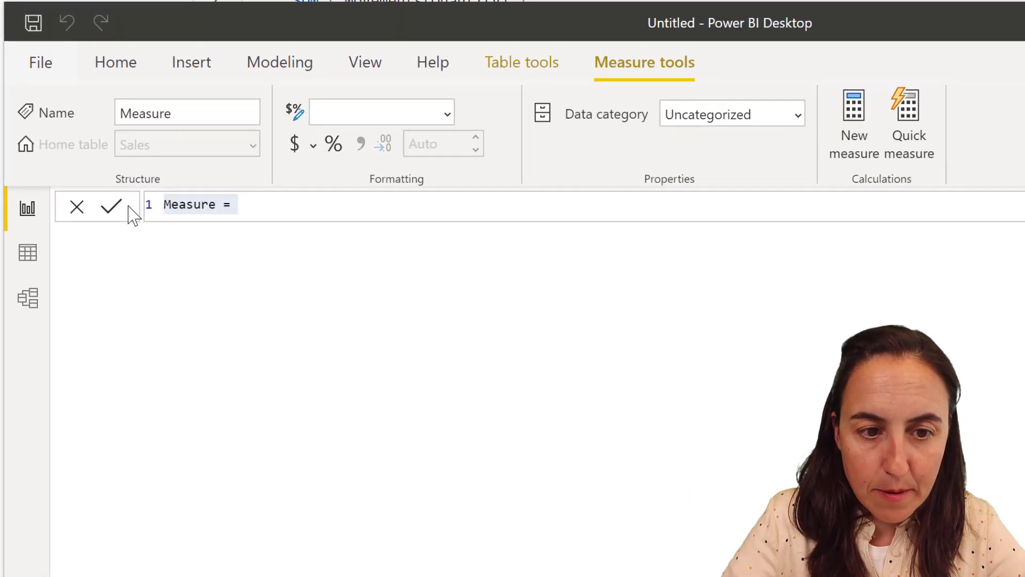
{"action": "left_click", "coordinate": [115, 62]}
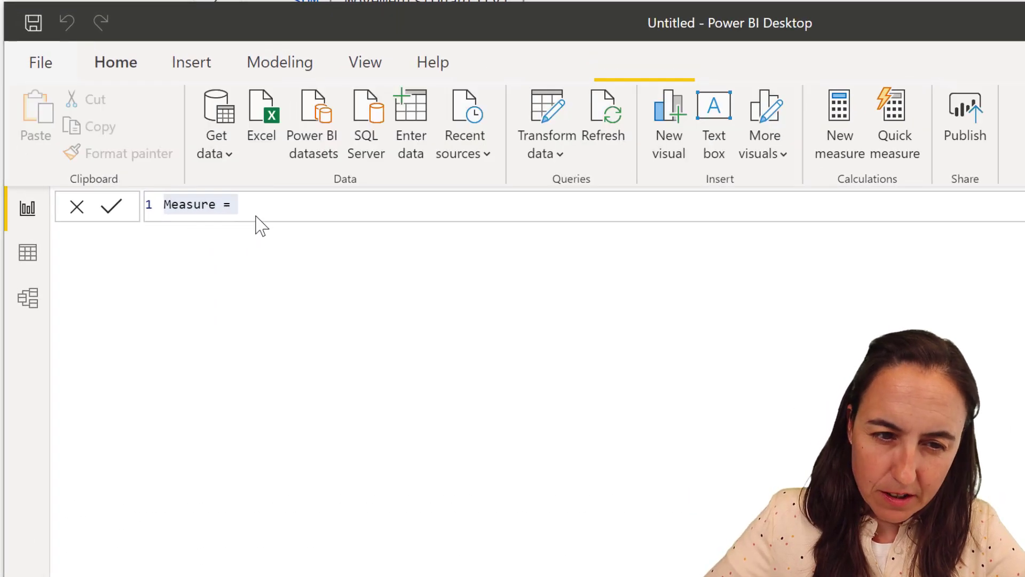
{"action": "left_click", "coordinate": [74, 206]}
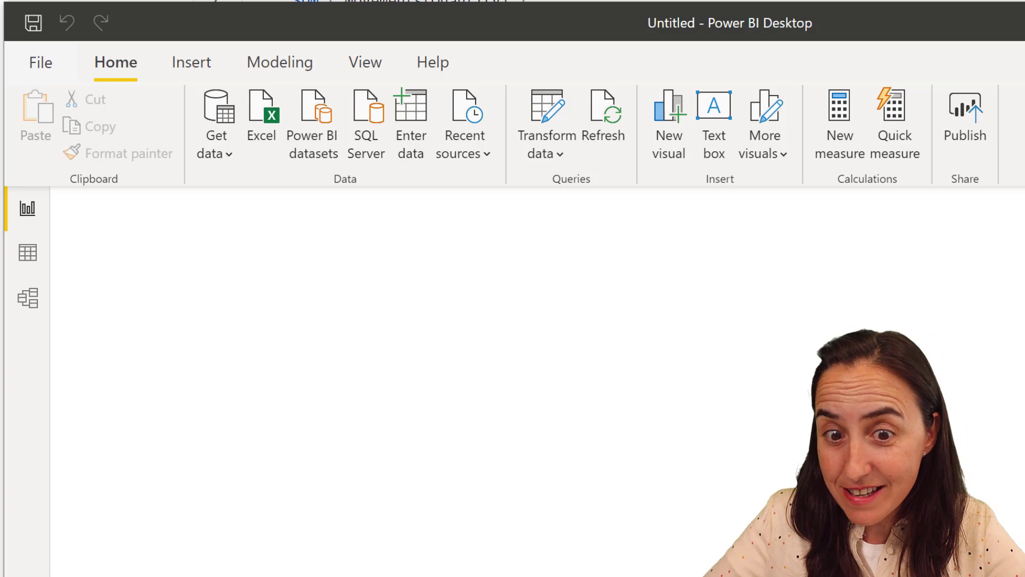
{"action": "mouse_move", "coordinate": [564, 337]}
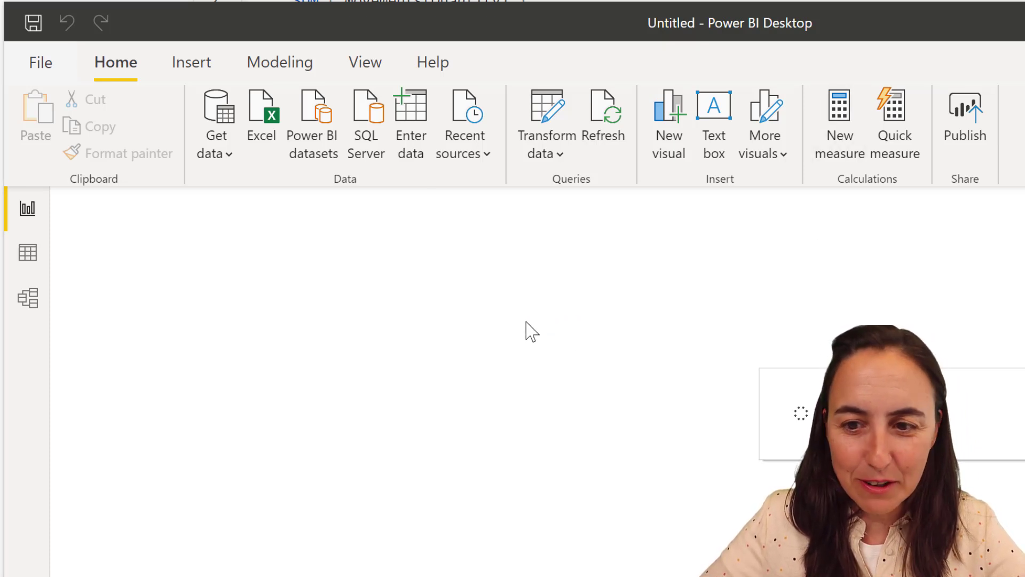
{"action": "left_click", "coordinate": [839, 121]}
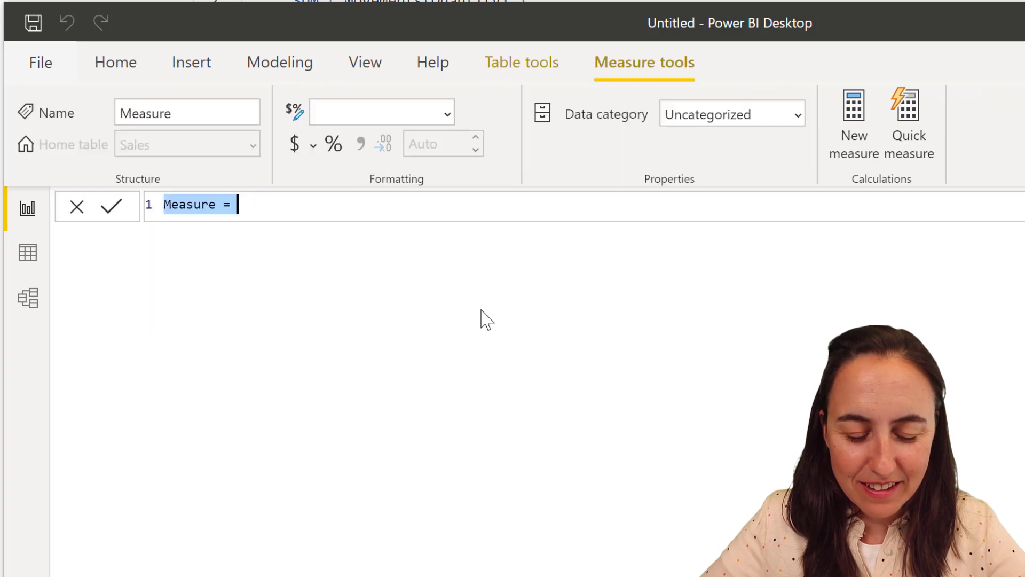
Define and commit Sum as measure = SUM(Sales[Sales])
{"action": "type", "text": "Sum"}
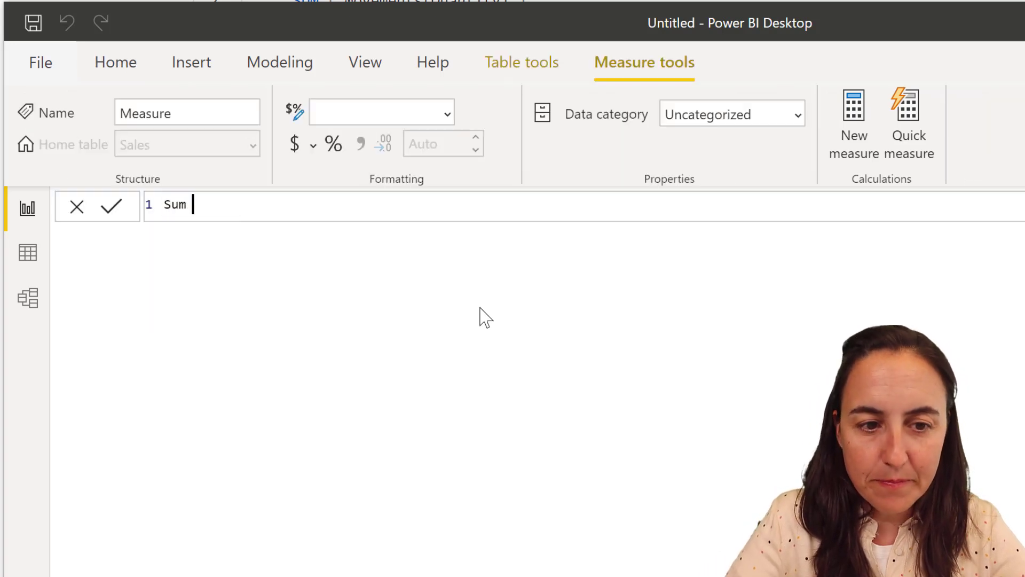
{"action": "type", "text": "as measure"}
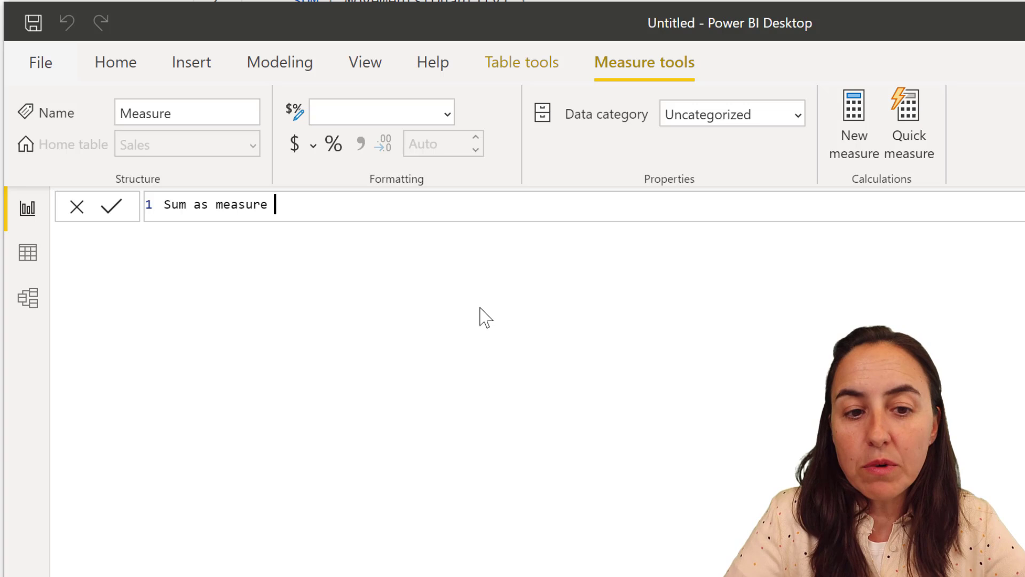
{"action": "type", "text": "= s"}
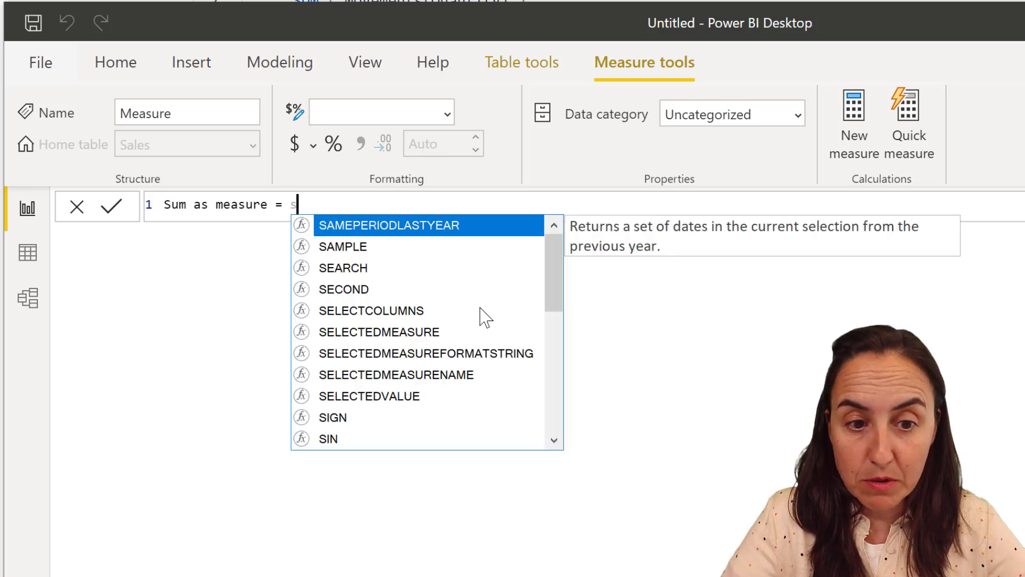
{"action": "type", "text": "UM(Sales[Sales"}
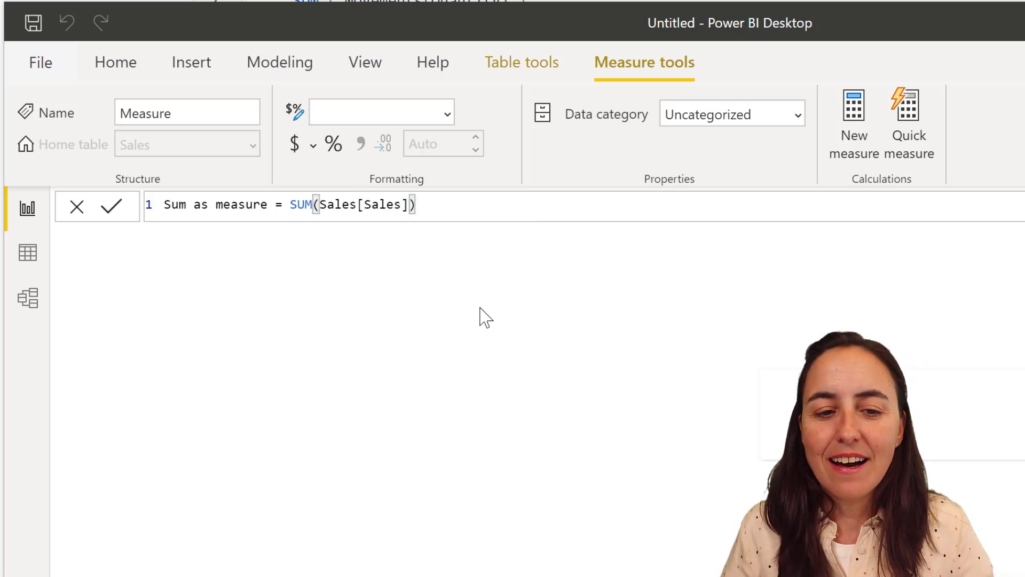
{"action": "left_click", "coordinate": [111, 206]}
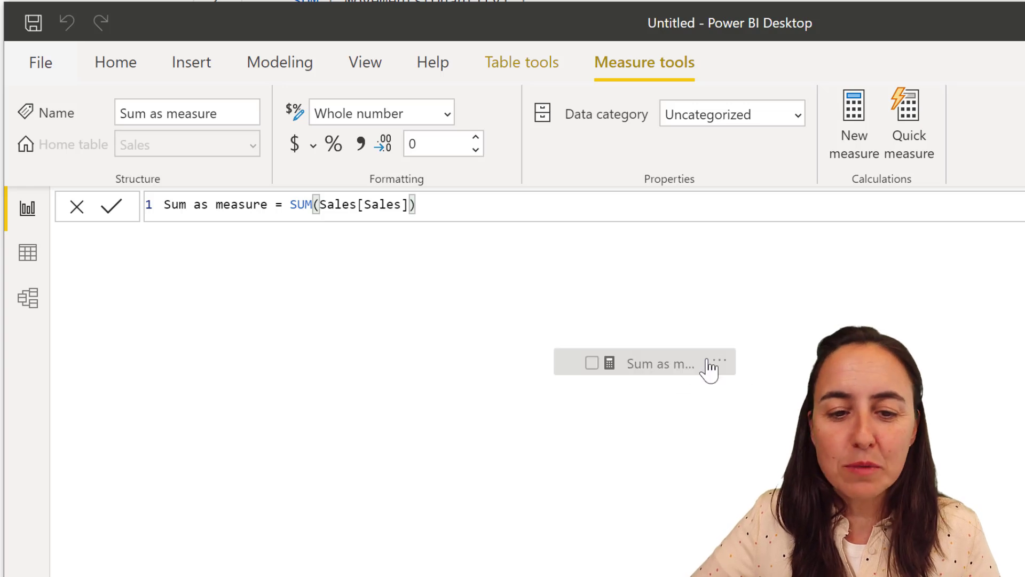
Place a table visual on the canvas showing Sum as measure totalling 800
{"action": "left_click", "coordinate": [115, 61]}
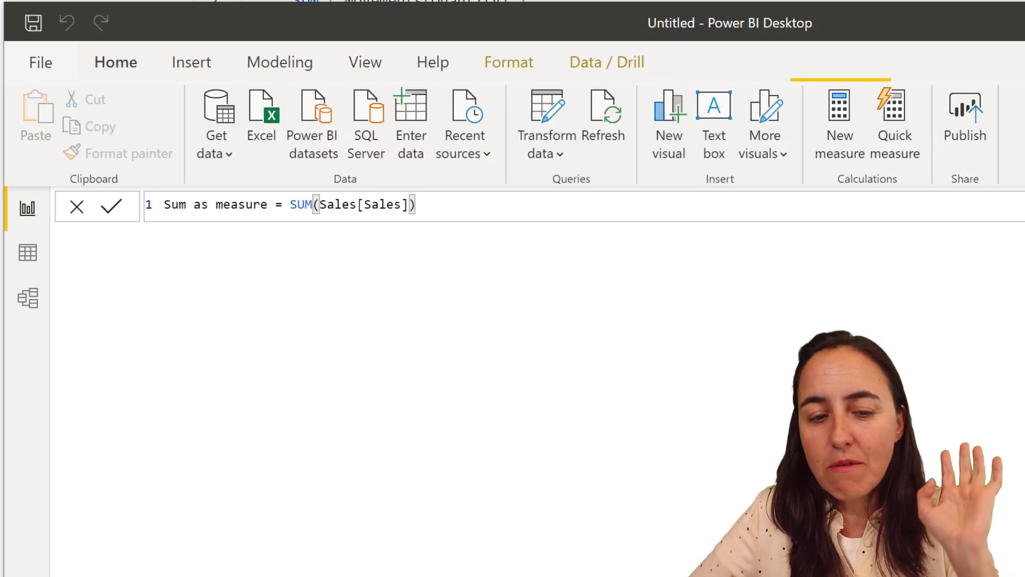
{"action": "left_click", "coordinate": [111, 205]}
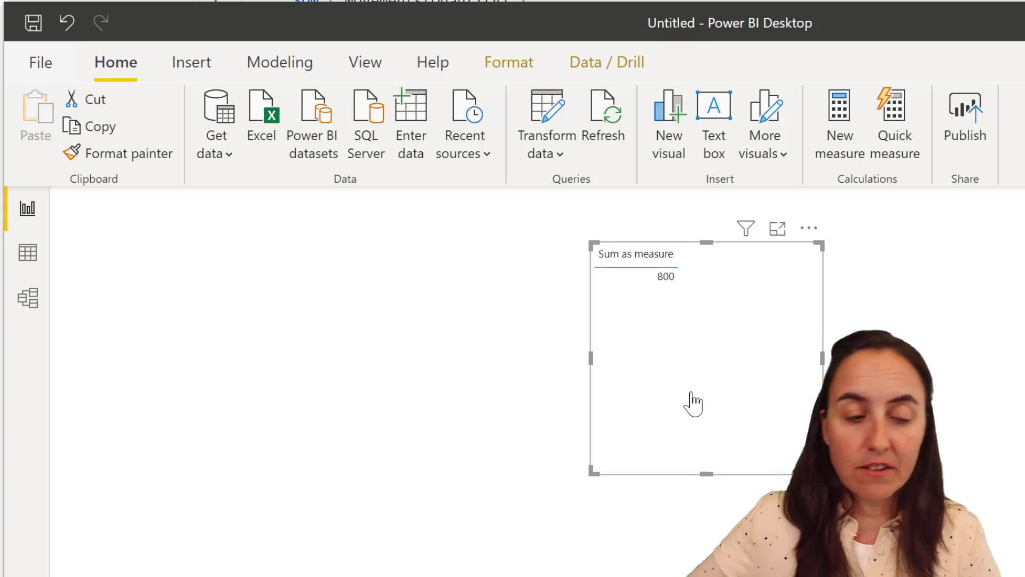
{"action": "left_click", "coordinate": [28, 252]}
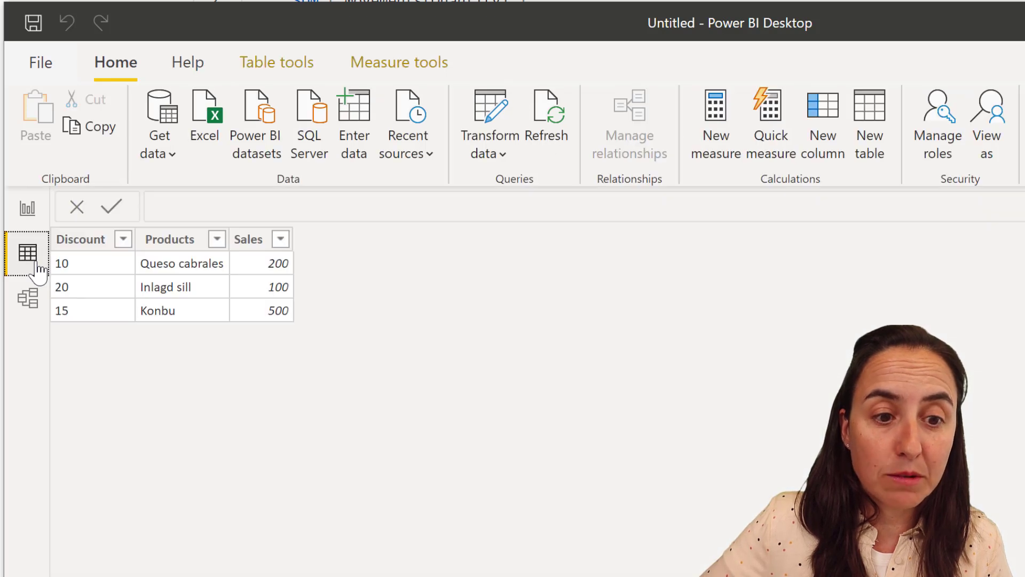
{"action": "mouse_move", "coordinate": [281, 298]}
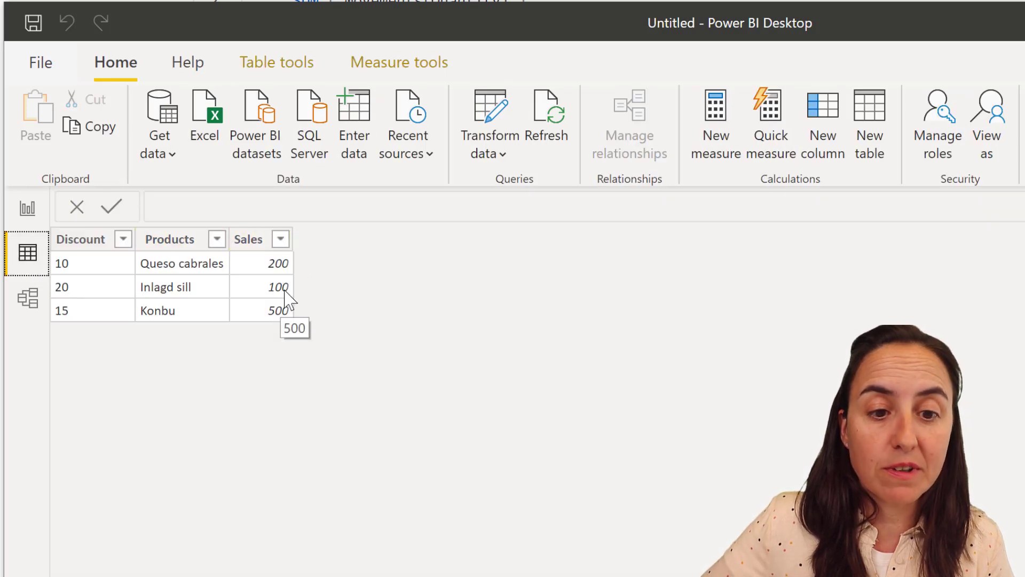
{"action": "mouse_move", "coordinate": [260, 263]}
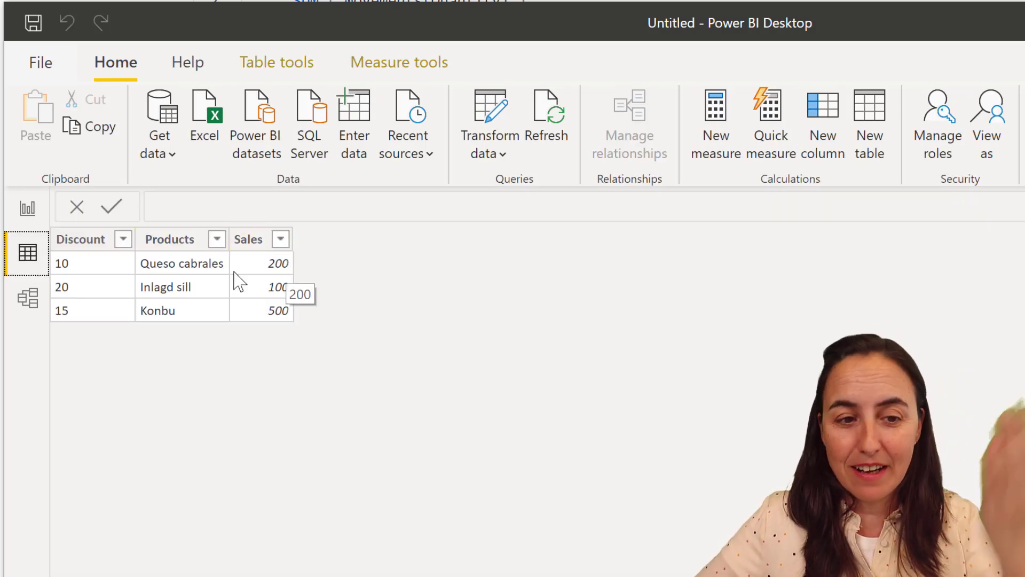
{"action": "left_click", "coordinate": [27, 208]}
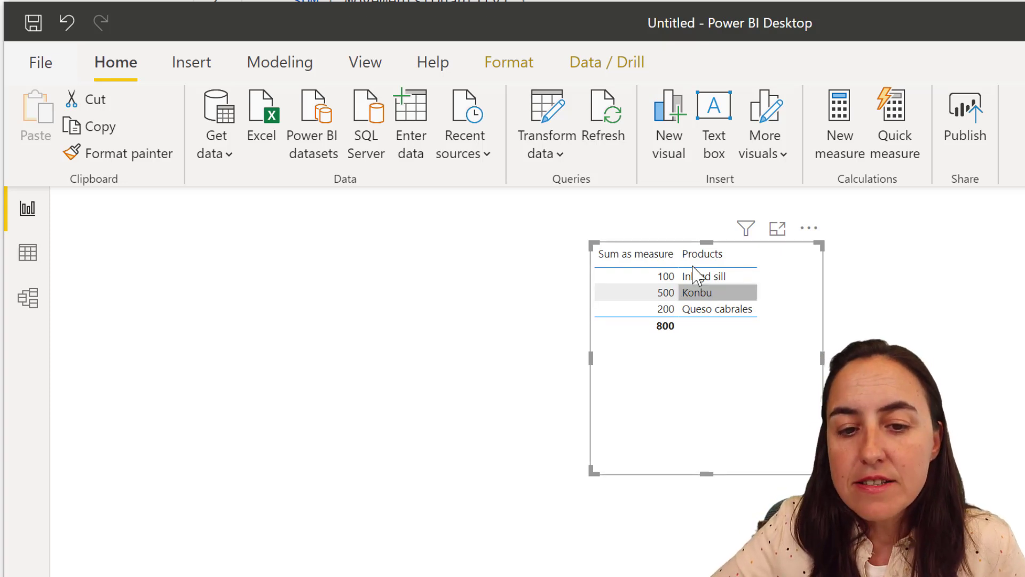
{"action": "mouse_move", "coordinate": [705, 276]}
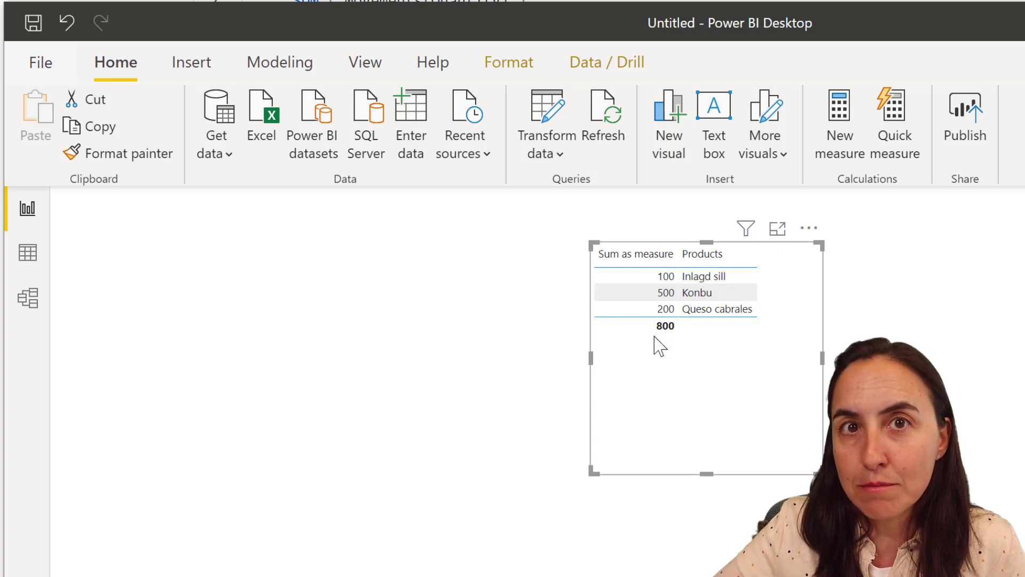
{"action": "mouse_move", "coordinate": [665, 326]}
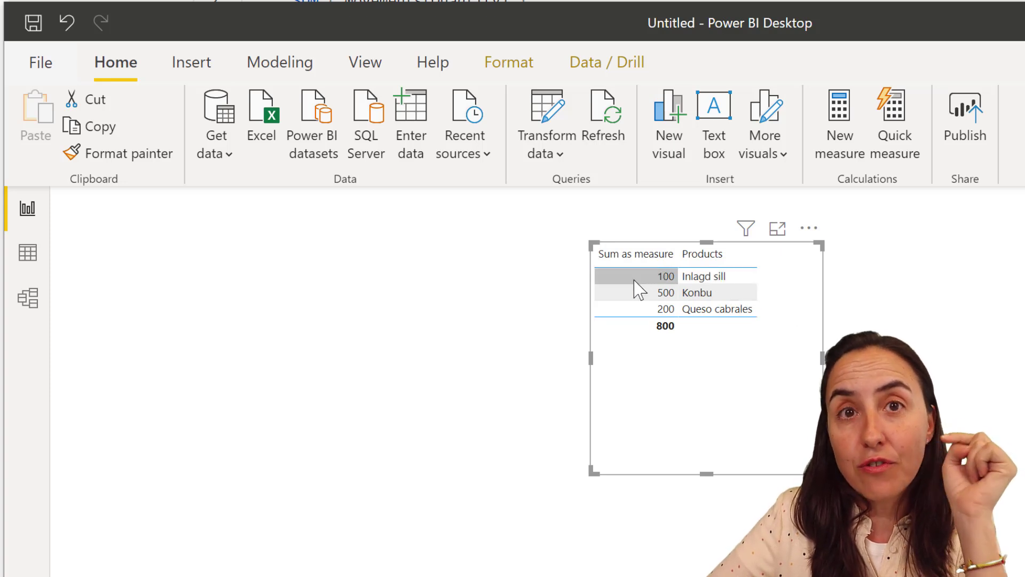
{"action": "mouse_move", "coordinate": [702, 275]}
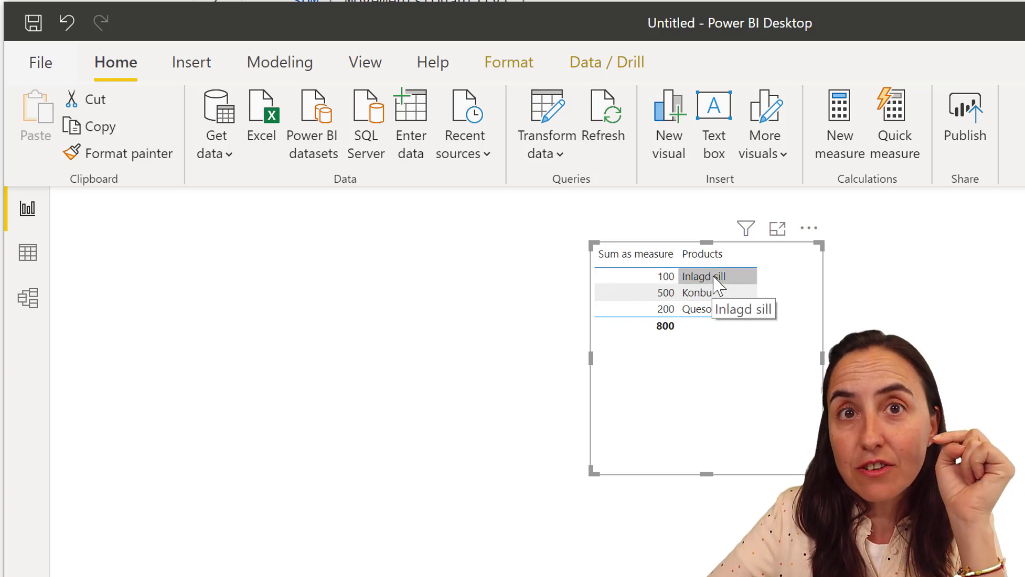
{"action": "mouse_move", "coordinate": [697, 292]}
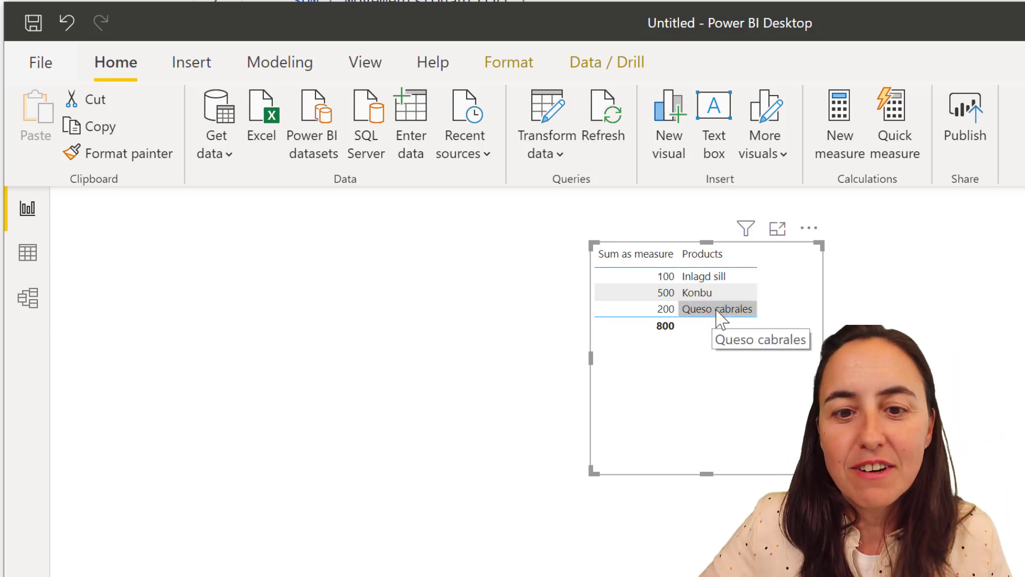
{"action": "mouse_move", "coordinate": [719, 327]}
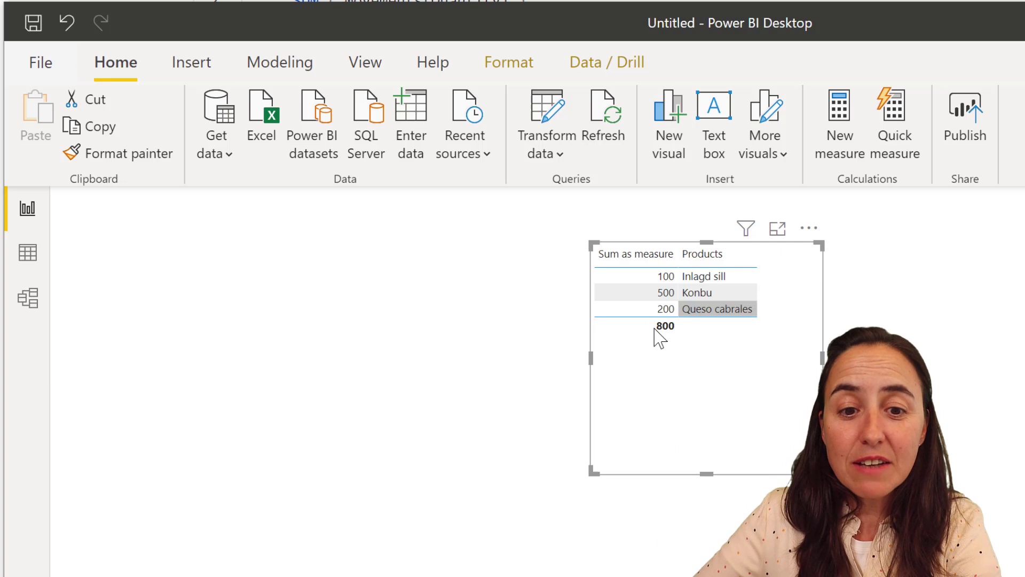
{"action": "mouse_move", "coordinate": [702, 351]}
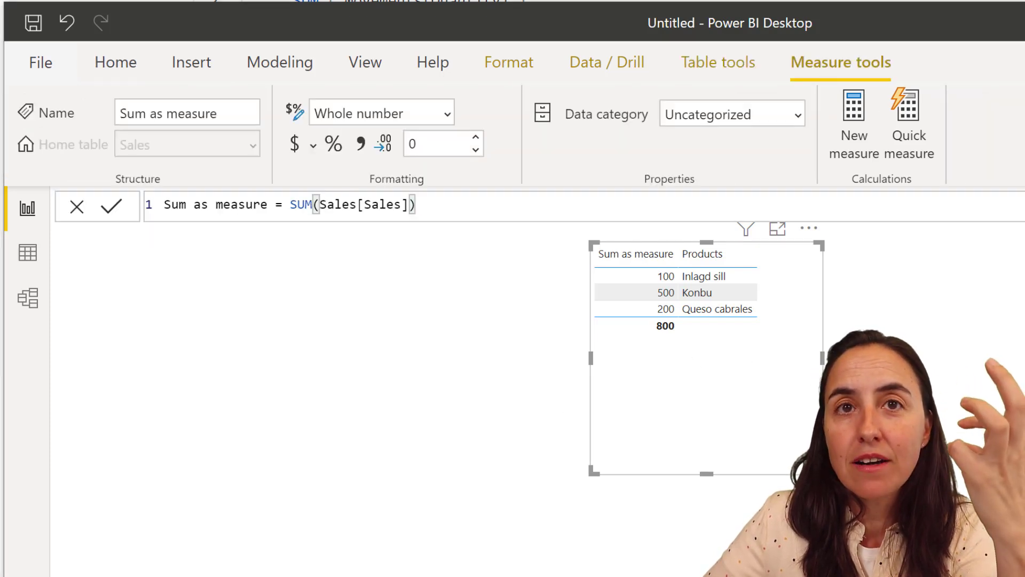
{"action": "mouse_move", "coordinate": [945, 314]}
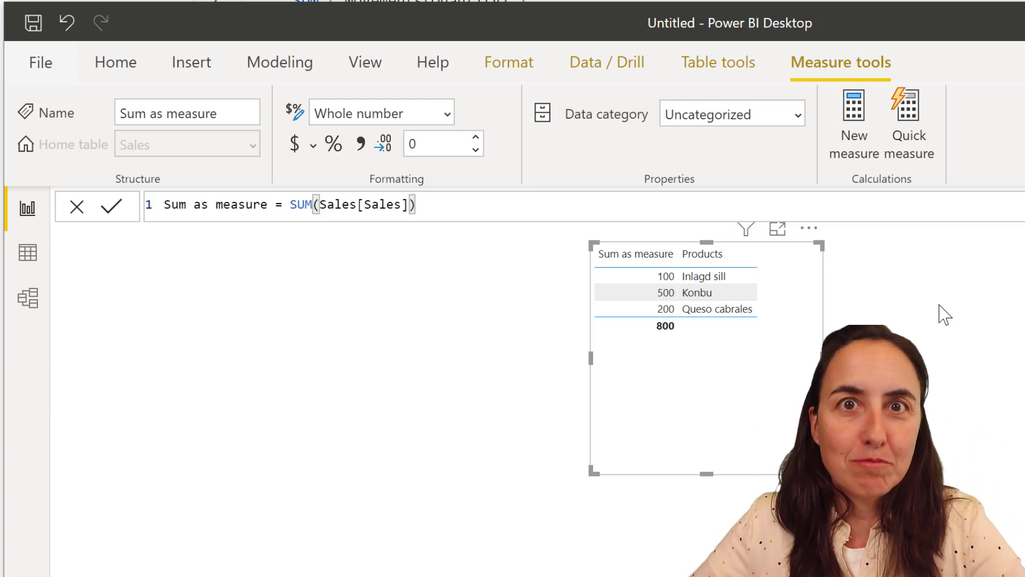
{"action": "mouse_move", "coordinate": [192, 211]}
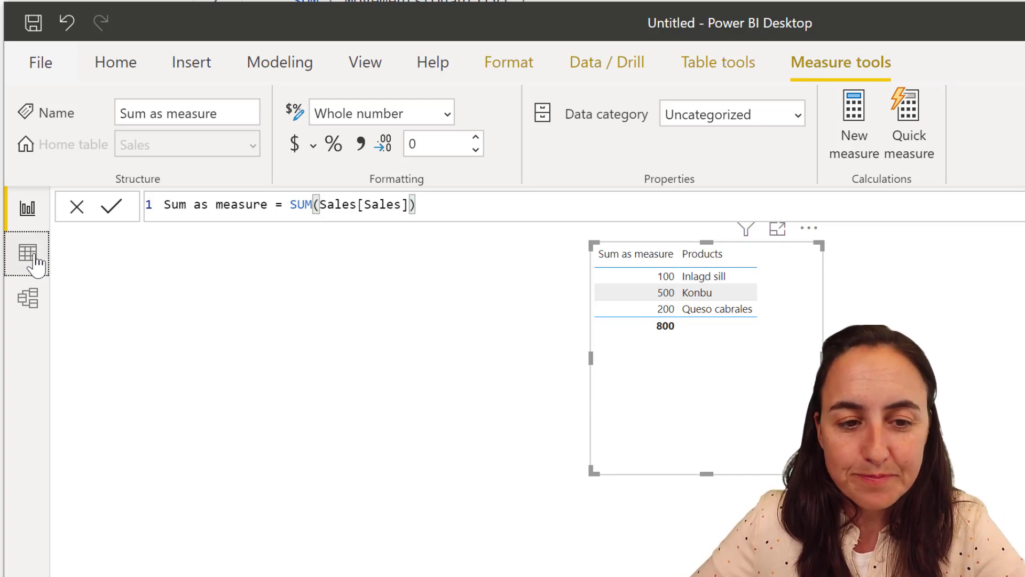
{"action": "left_click", "coordinate": [26, 252]}
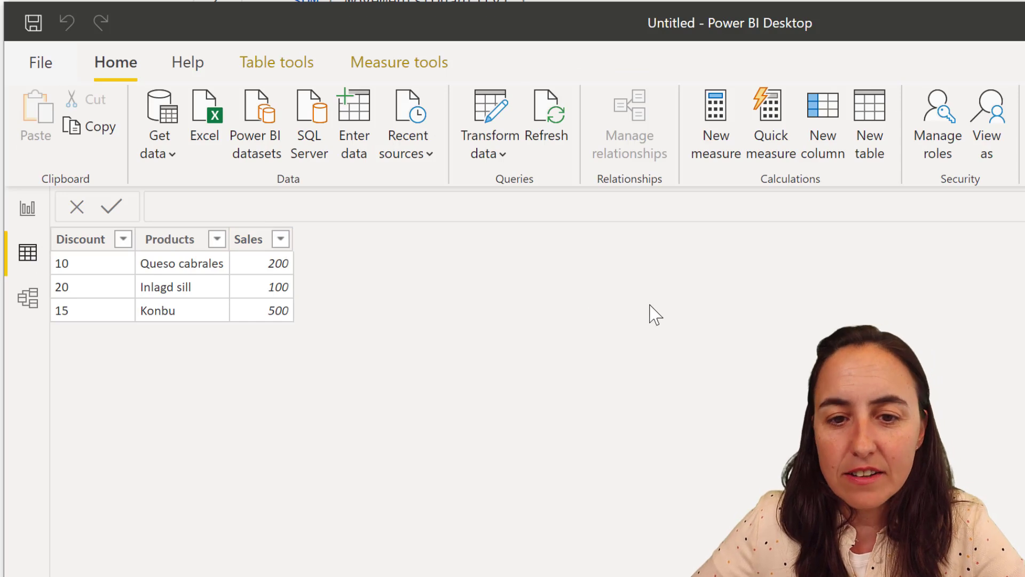
{"action": "mouse_move", "coordinate": [891, 329]}
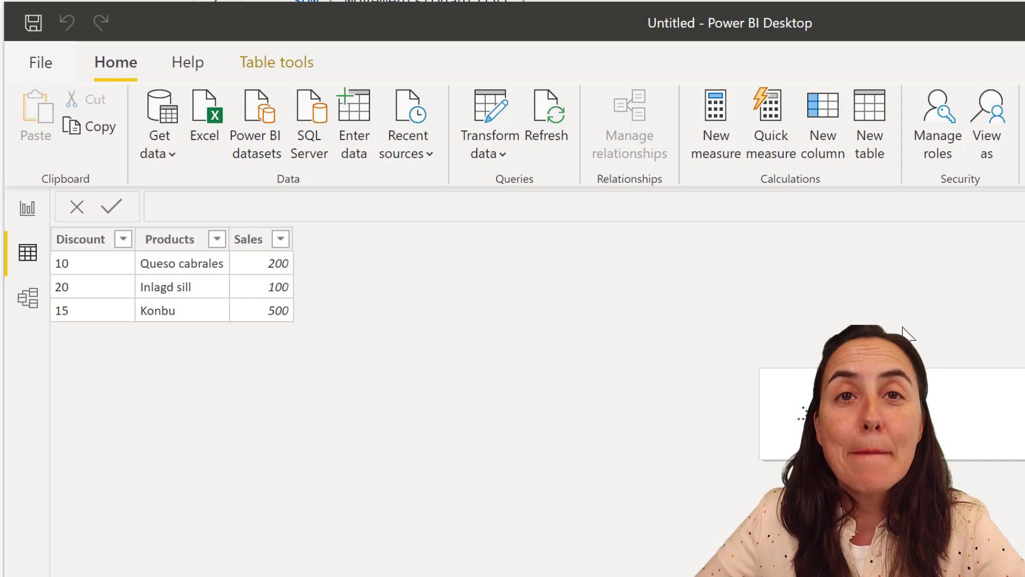
Define and commit calculated column Sum as CC = SUM(Sales[Sales]), showing 800 on every row
{"action": "left_click", "coordinate": [822, 124]}
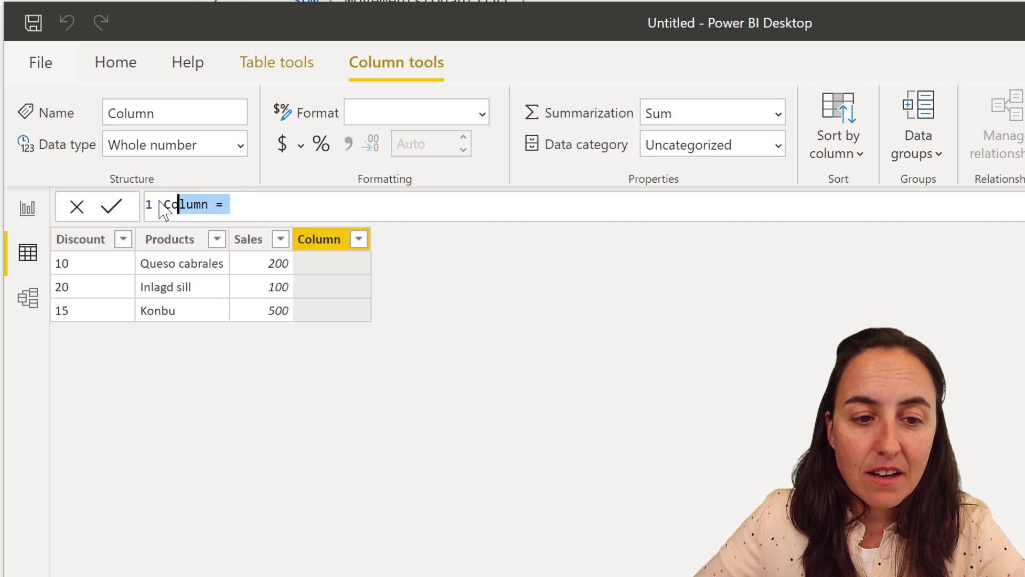
{"action": "type", "text": "Sum"}
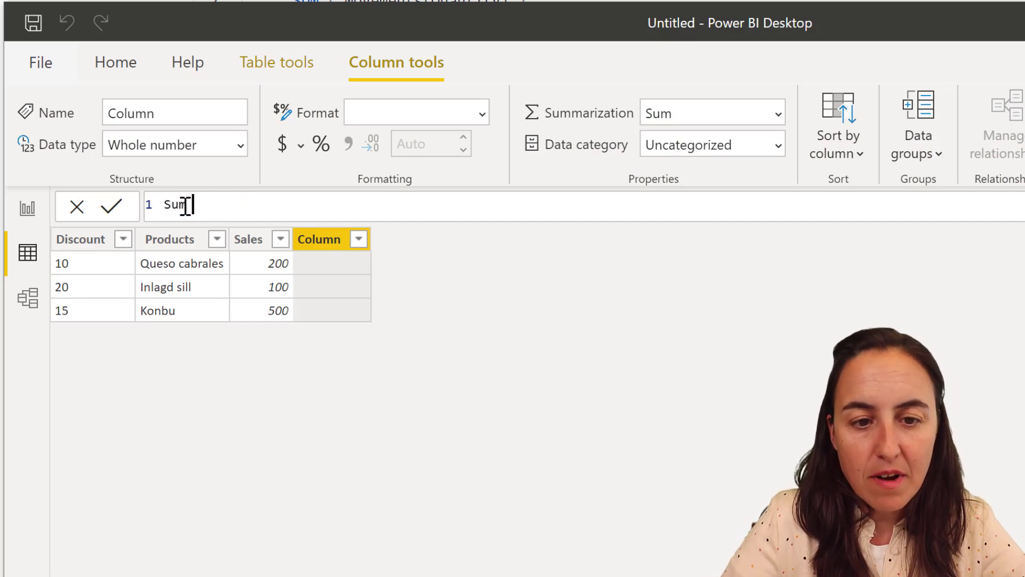
{"action": "type", "text": "as CC"}
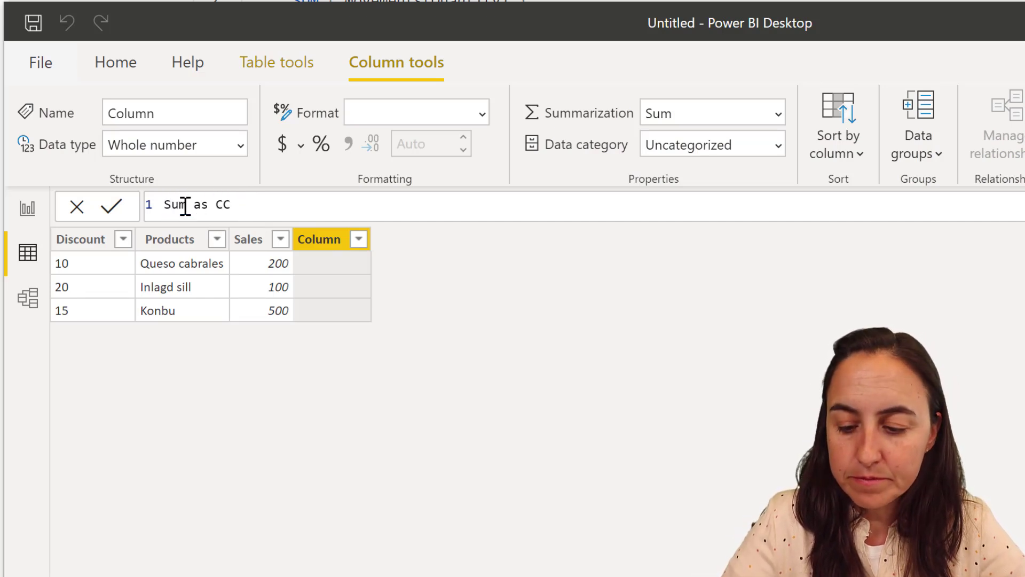
{"action": "type", "text": "=N s"}
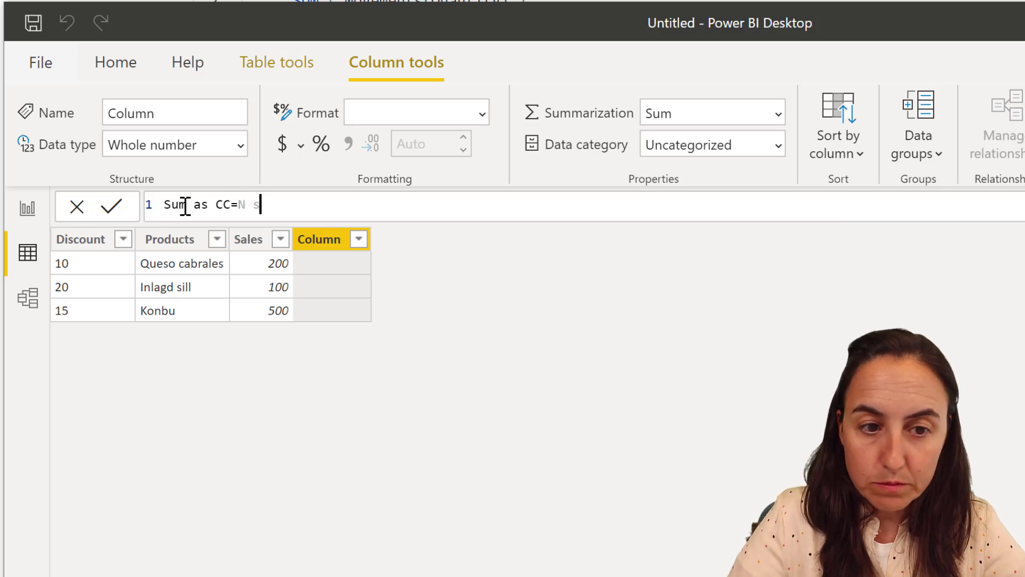
{"action": "type", "text": "sum"}
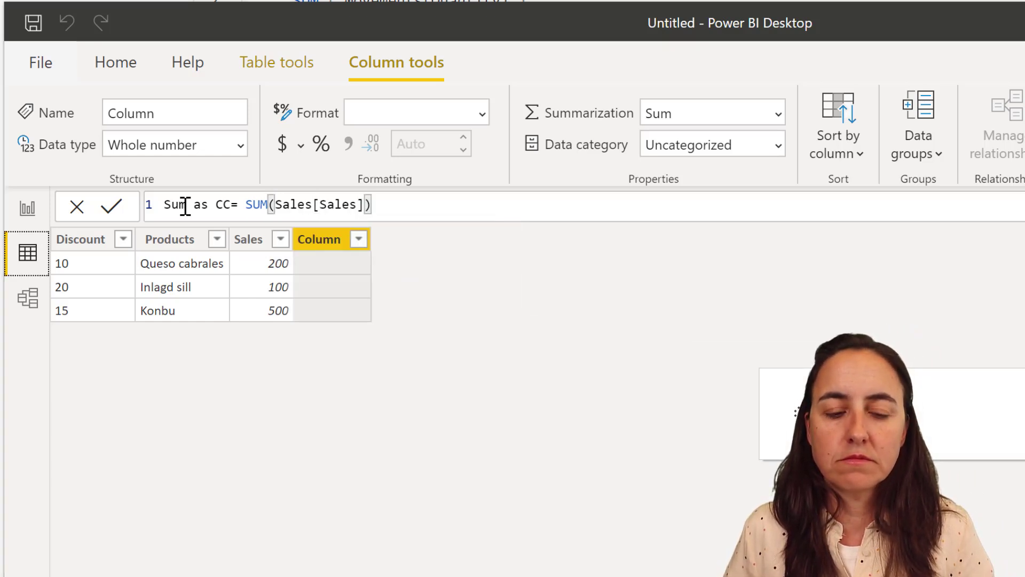
{"action": "left_click", "coordinate": [111, 206]}
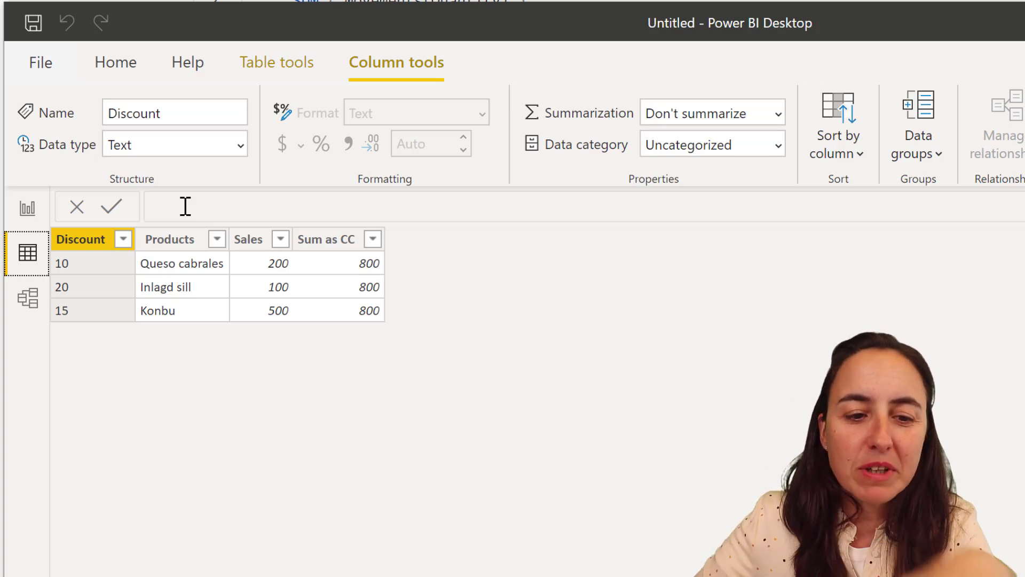
{"action": "mouse_move", "coordinate": [360, 272]}
{"action": "type", "text": "Sum as measure = SUM(Sales[Sales])"}
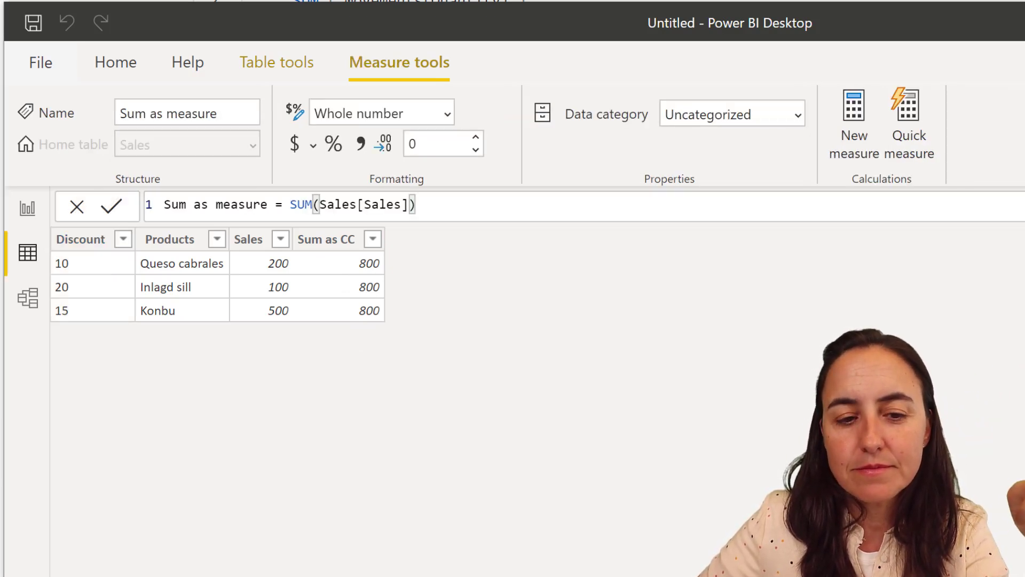
{"action": "mouse_move", "coordinate": [500, 346]}
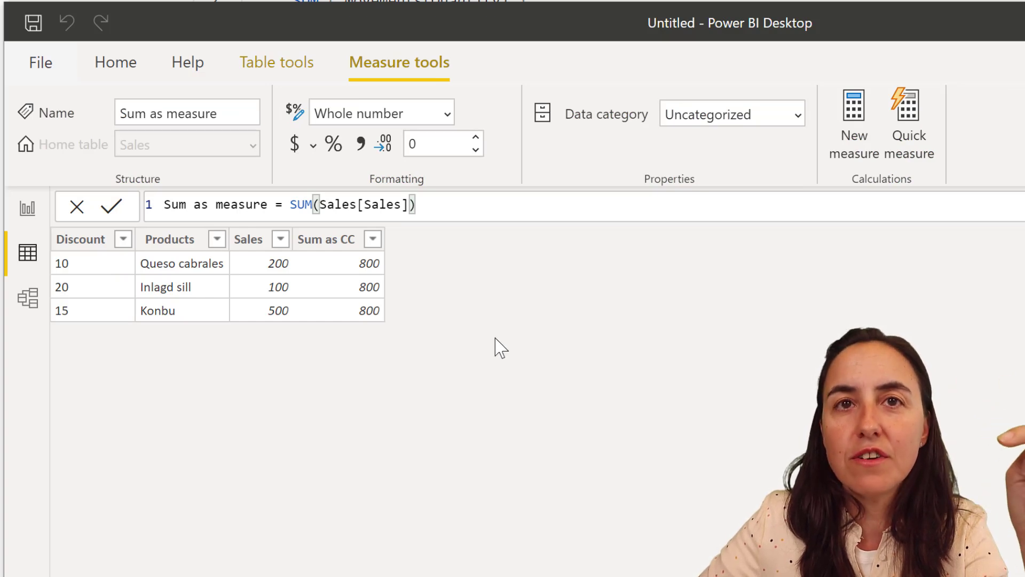
{"action": "mouse_move", "coordinate": [503, 345]}
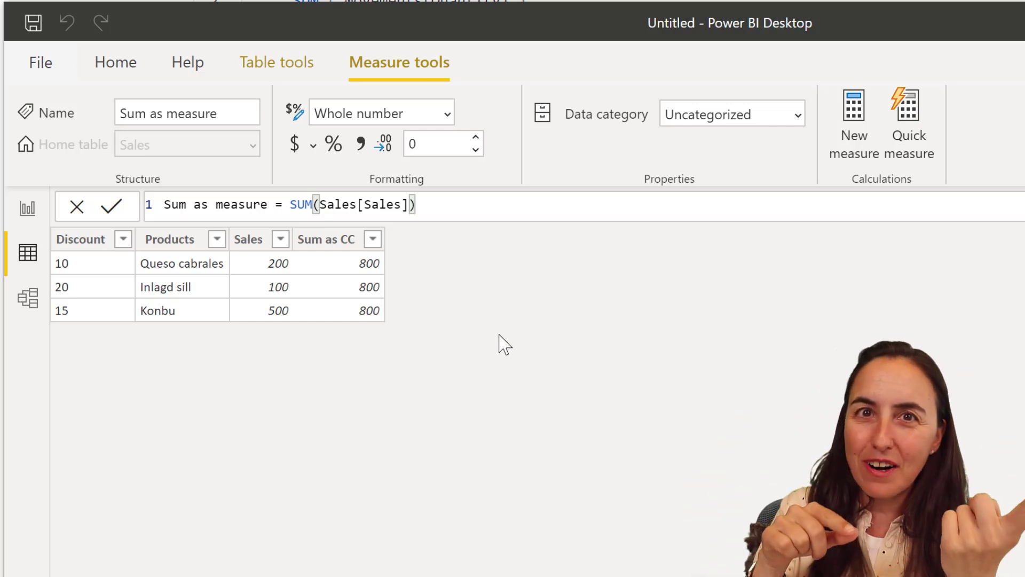
{"action": "mouse_move", "coordinate": [205, 319]}
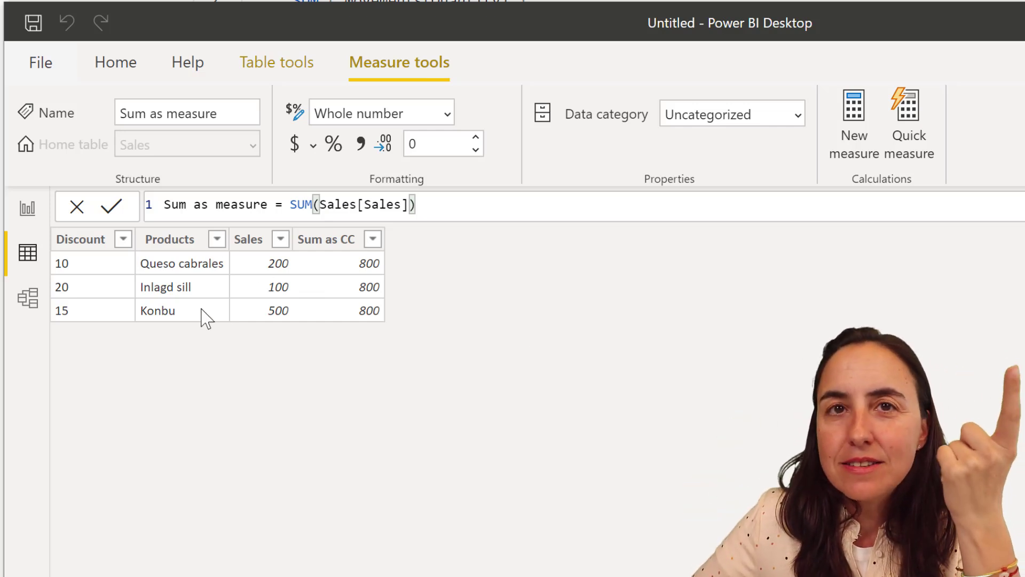
{"action": "mouse_move", "coordinate": [235, 314]}
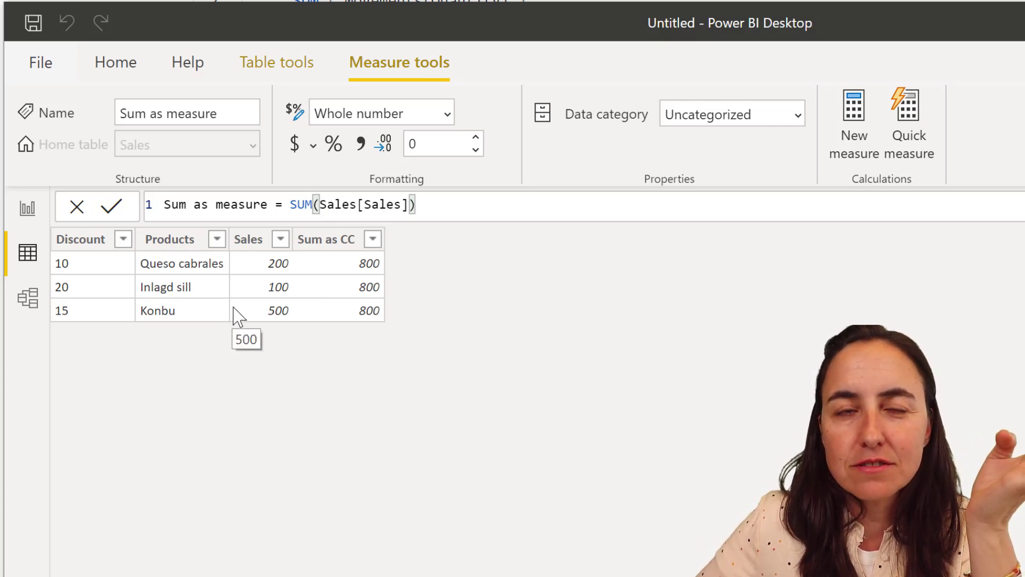
{"action": "mouse_move", "coordinate": [250, 310]}
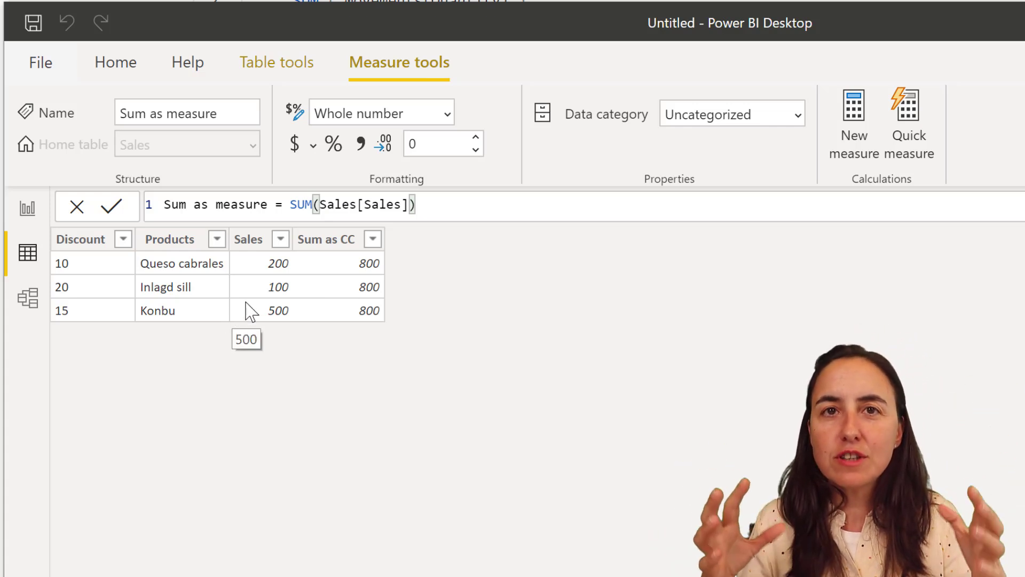
{"action": "mouse_move", "coordinate": [91, 252]}
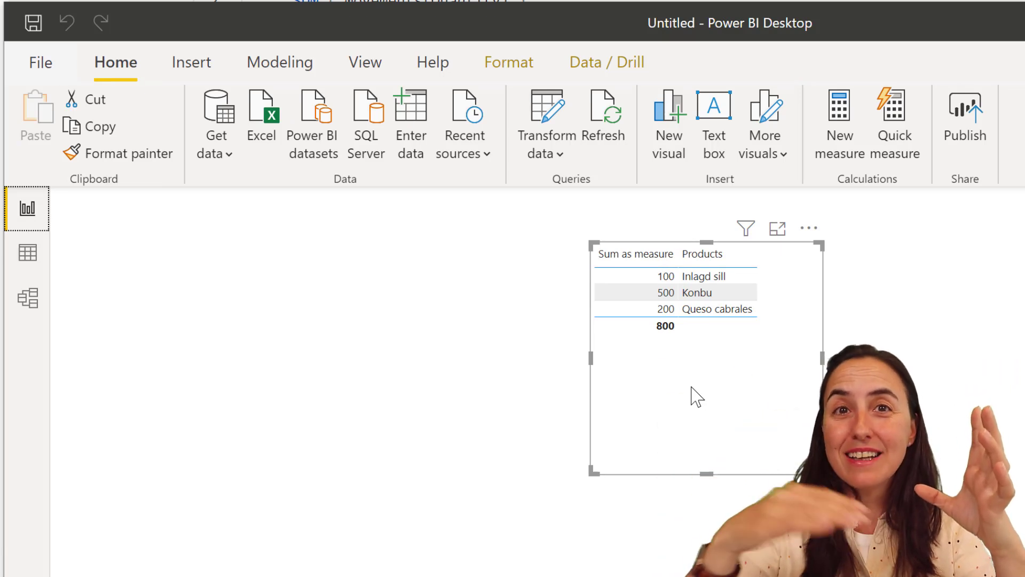
{"action": "mouse_move", "coordinate": [398, 339]}
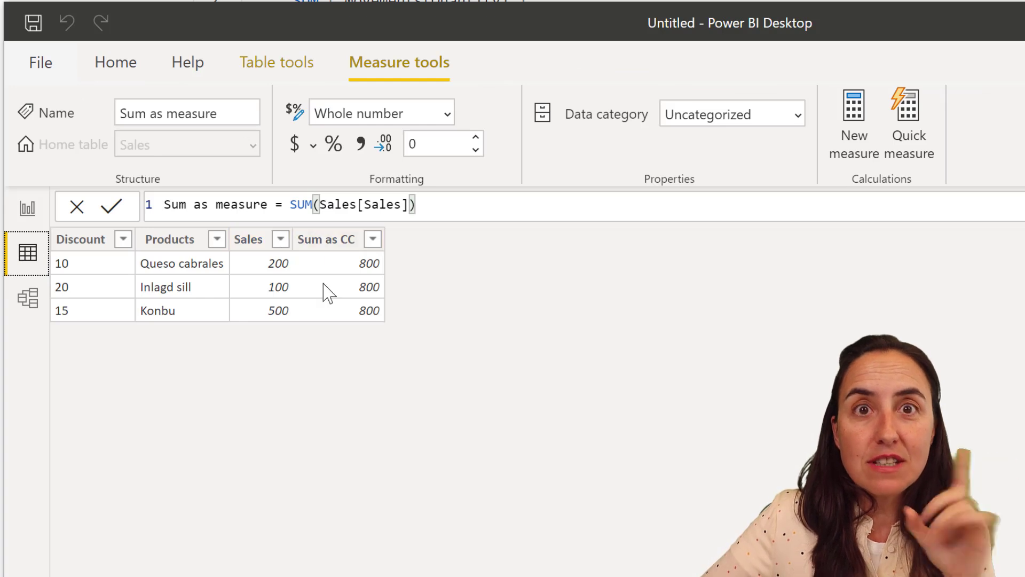
{"action": "mouse_move", "coordinate": [206, 275]}
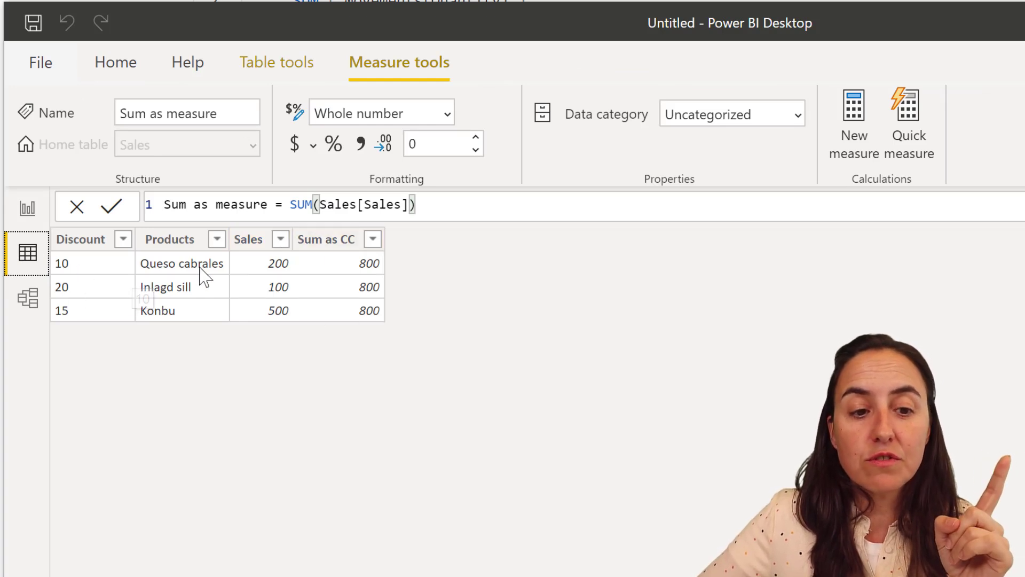
{"action": "mouse_move", "coordinate": [171, 268]}
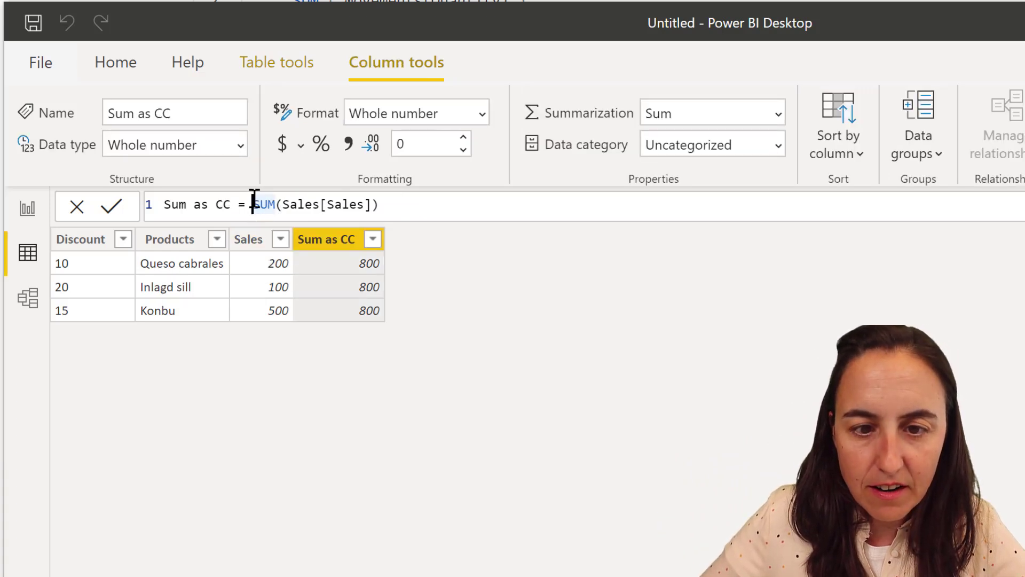
Wrap Sum as CC in CALCULATE so rows show 200, 100 and 500
{"action": "type", "text": "calc"}
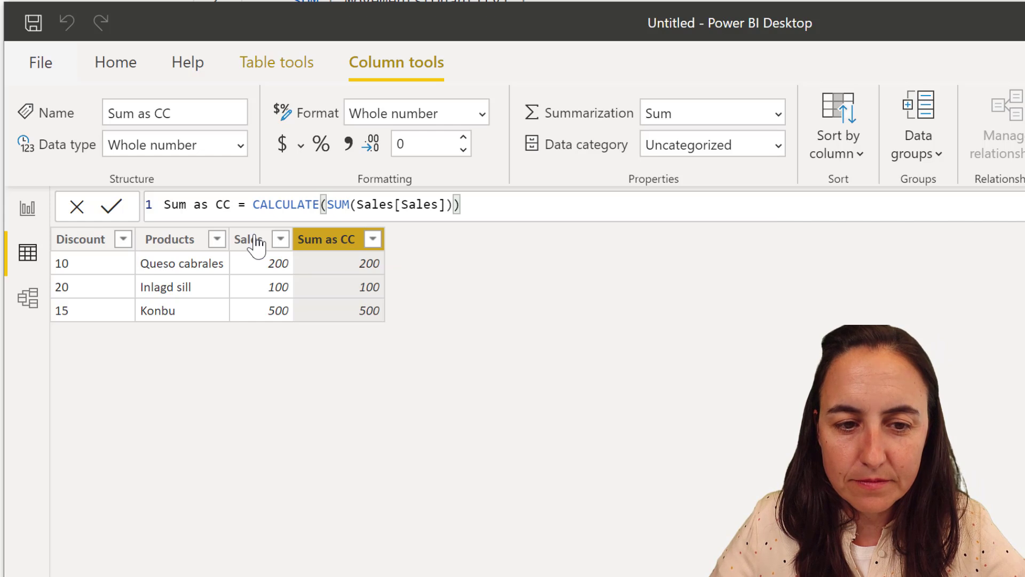
{"action": "mouse_move", "coordinate": [290, 284]}
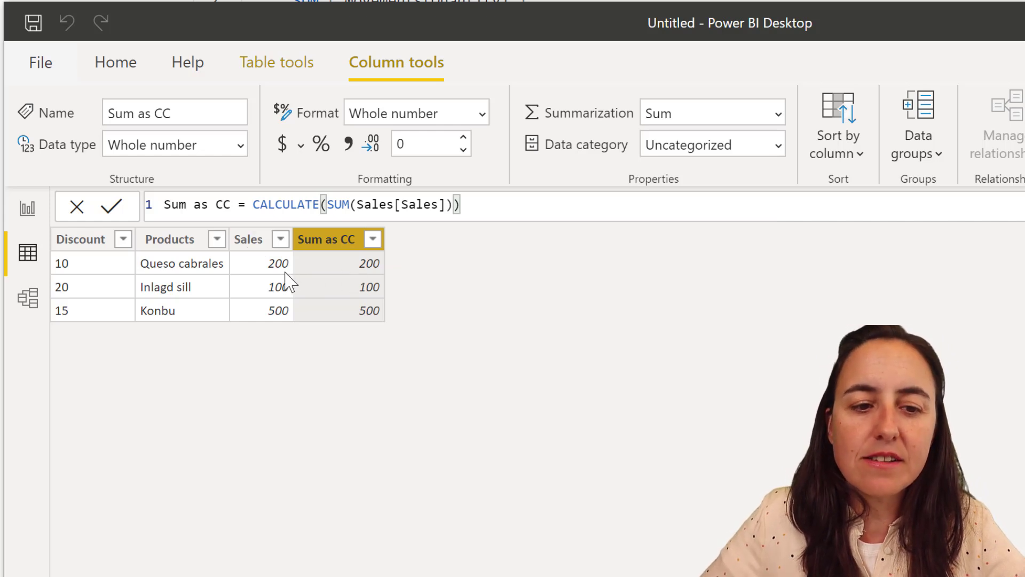
{"action": "mouse_move", "coordinate": [305, 268]}
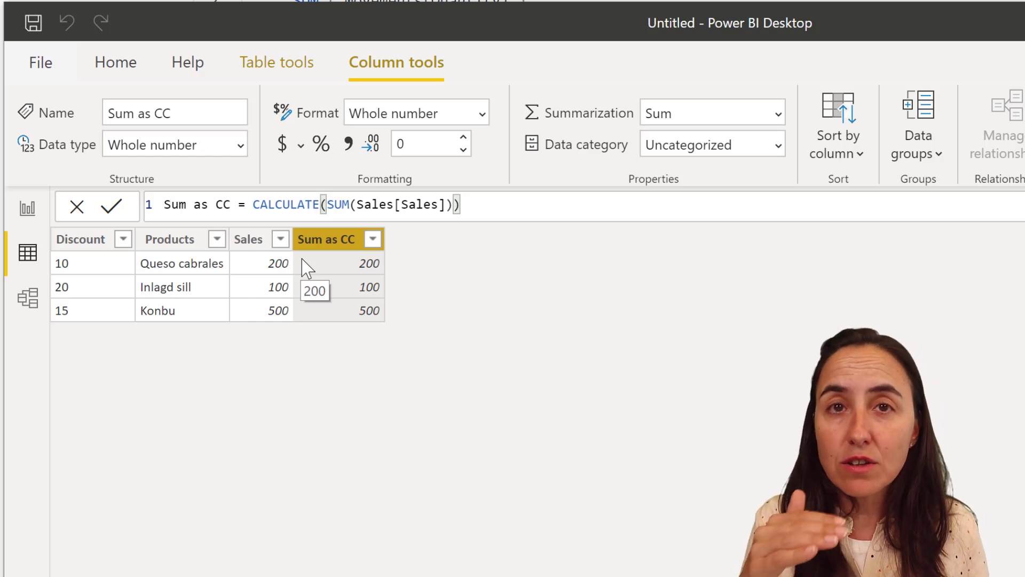
{"action": "mouse_move", "coordinate": [280, 259]}
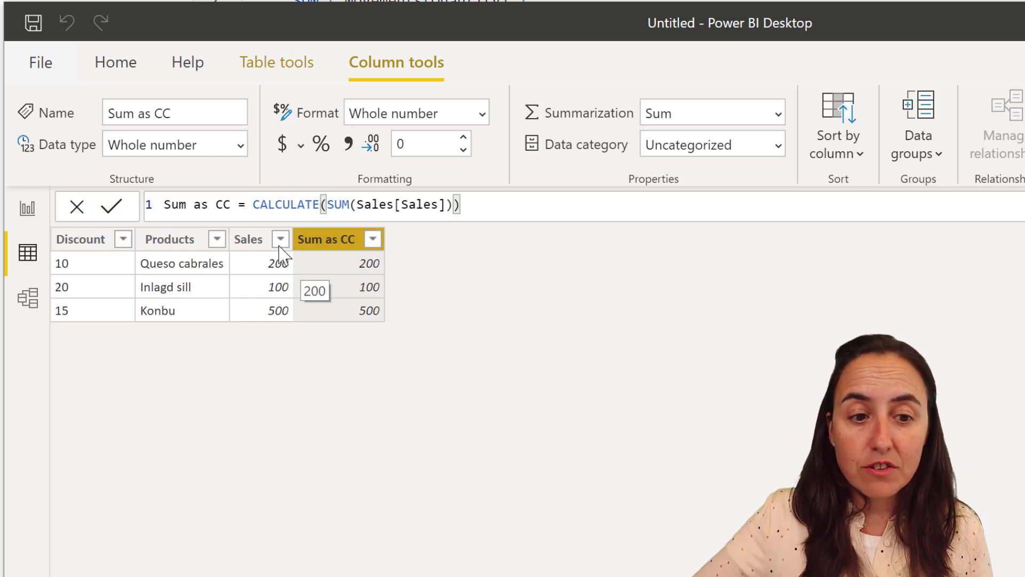
{"action": "mouse_move", "coordinate": [181, 263]}
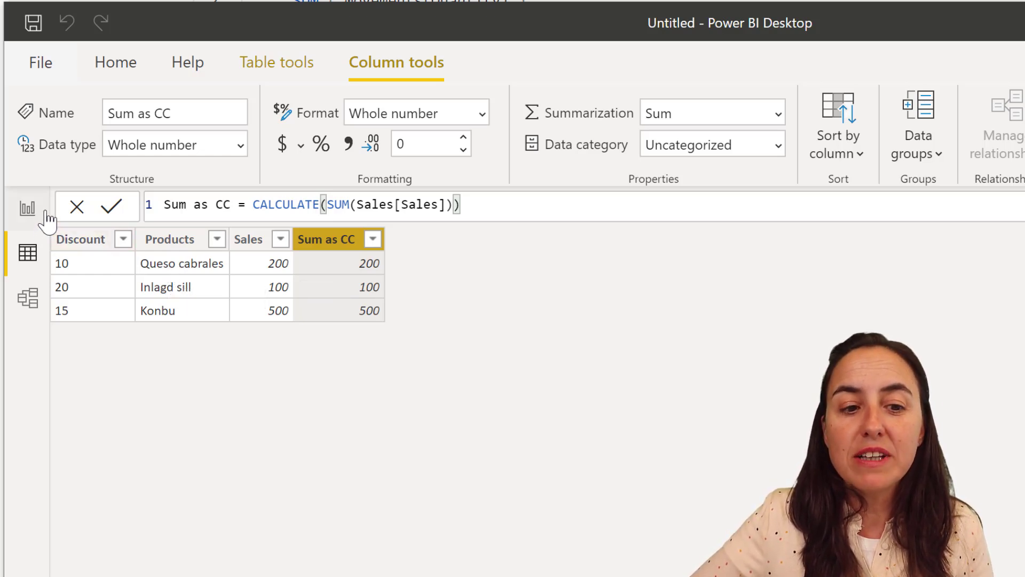
{"action": "left_click", "coordinate": [27, 209]}
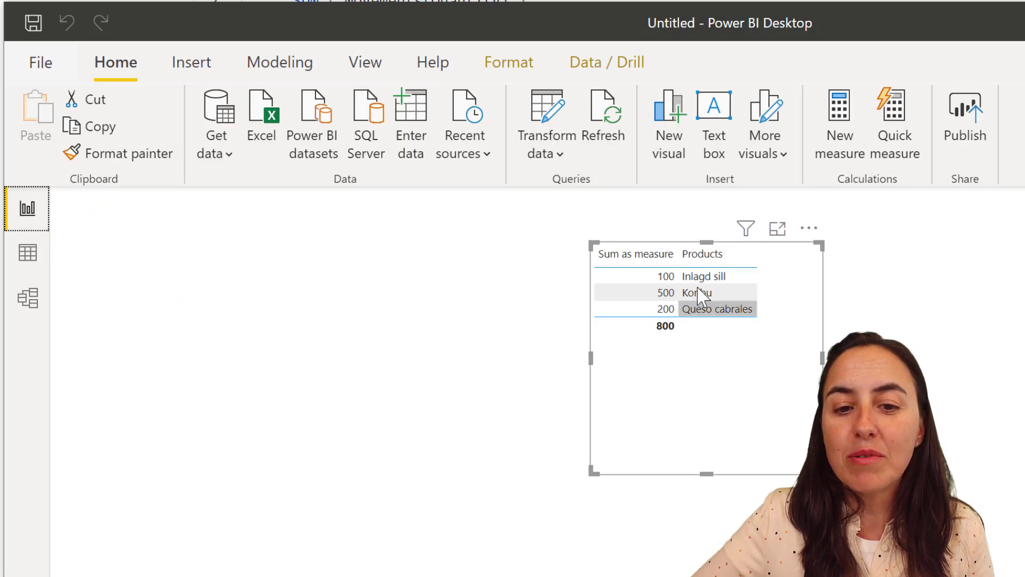
{"action": "mouse_move", "coordinate": [690, 317]}
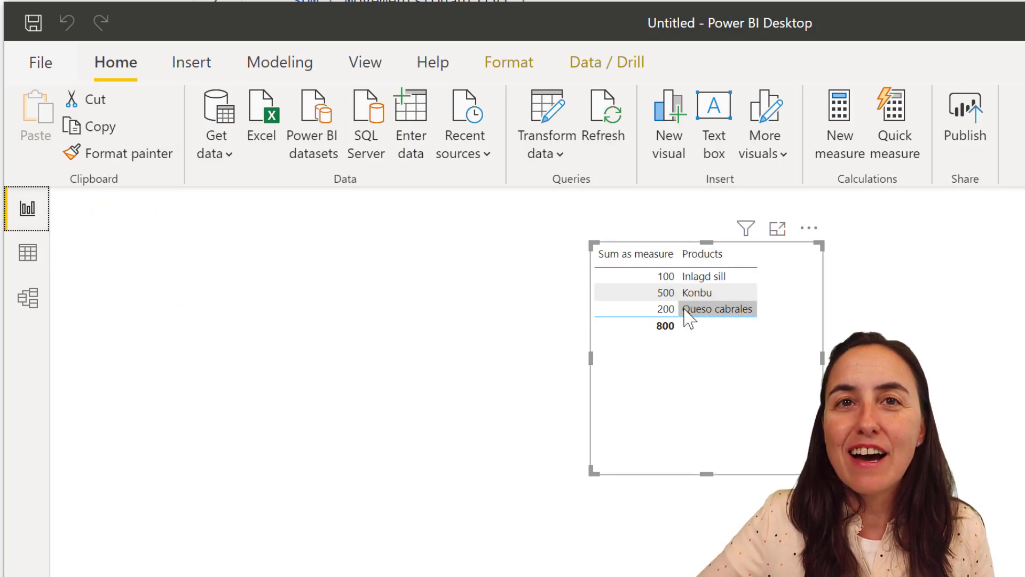
{"action": "mouse_move", "coordinate": [717, 309]}
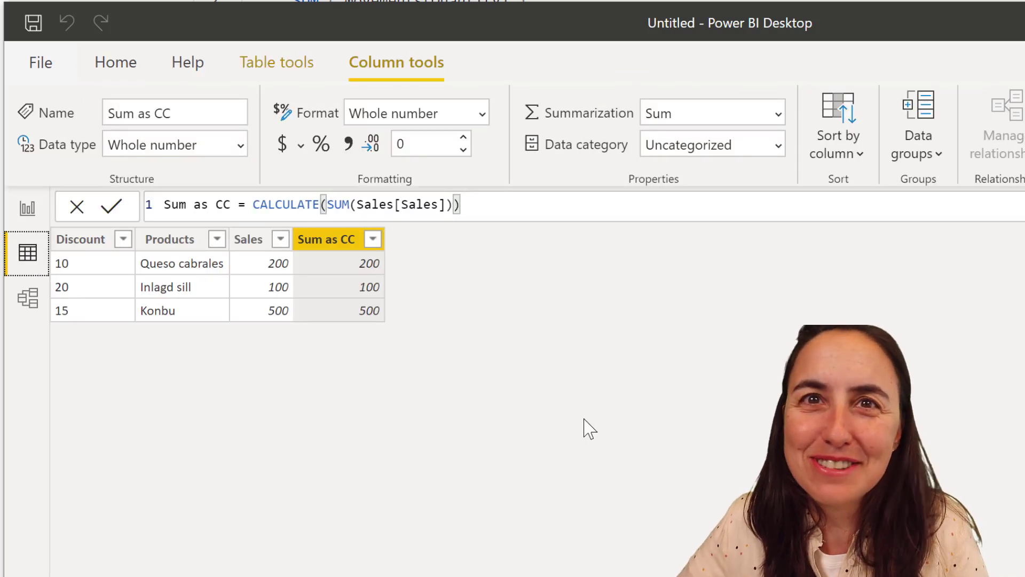
{"action": "mouse_move", "coordinate": [346, 293]}
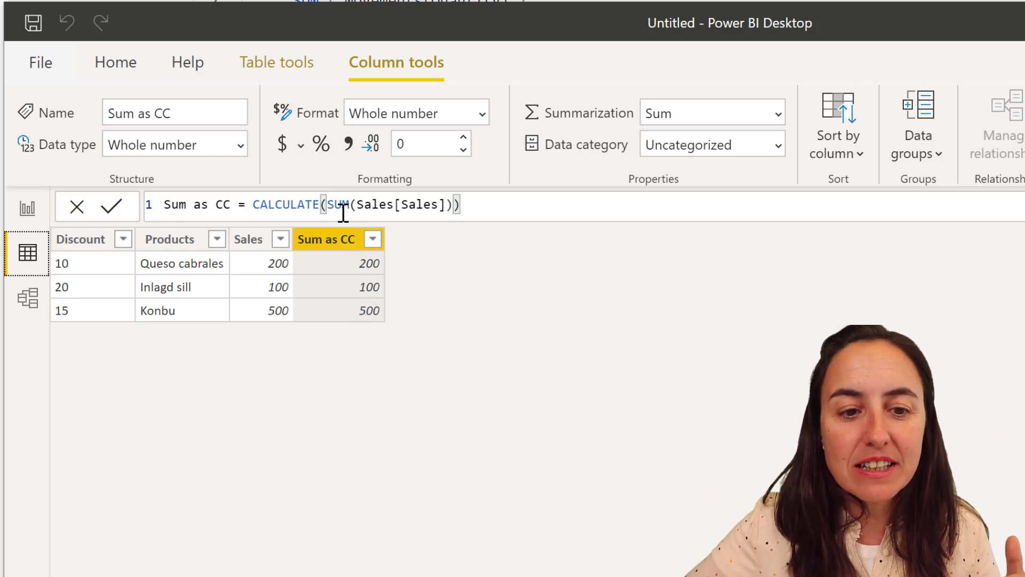
{"action": "mouse_move", "coordinate": [435, 244]}
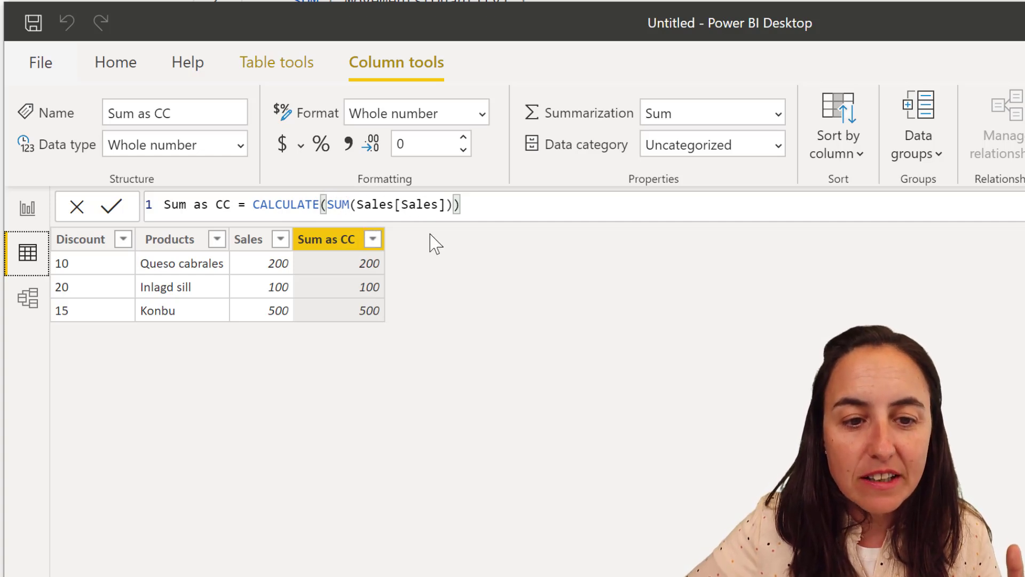
{"action": "mouse_move", "coordinate": [863, 256]}
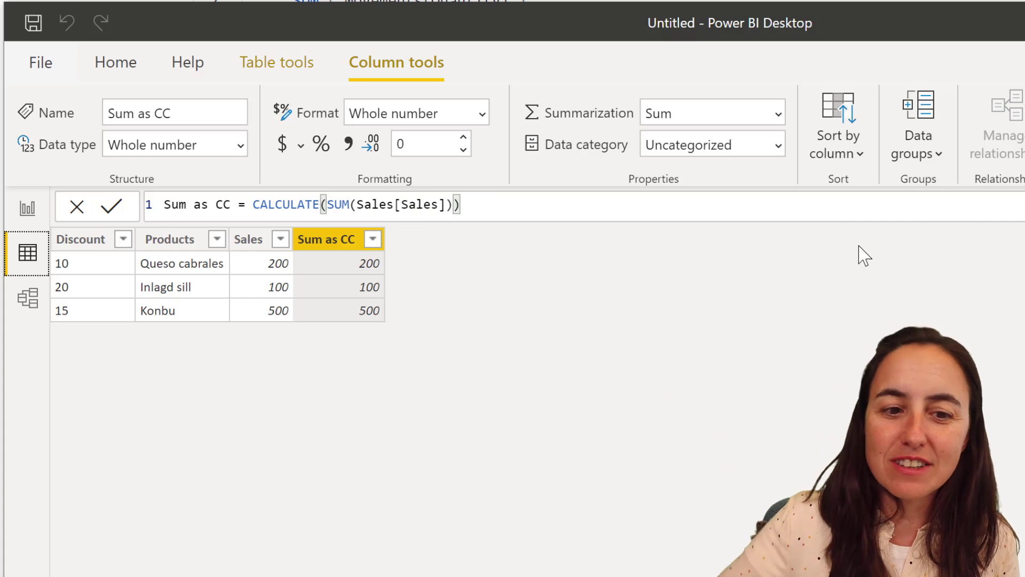
{"action": "mouse_move", "coordinate": [443, 280]}
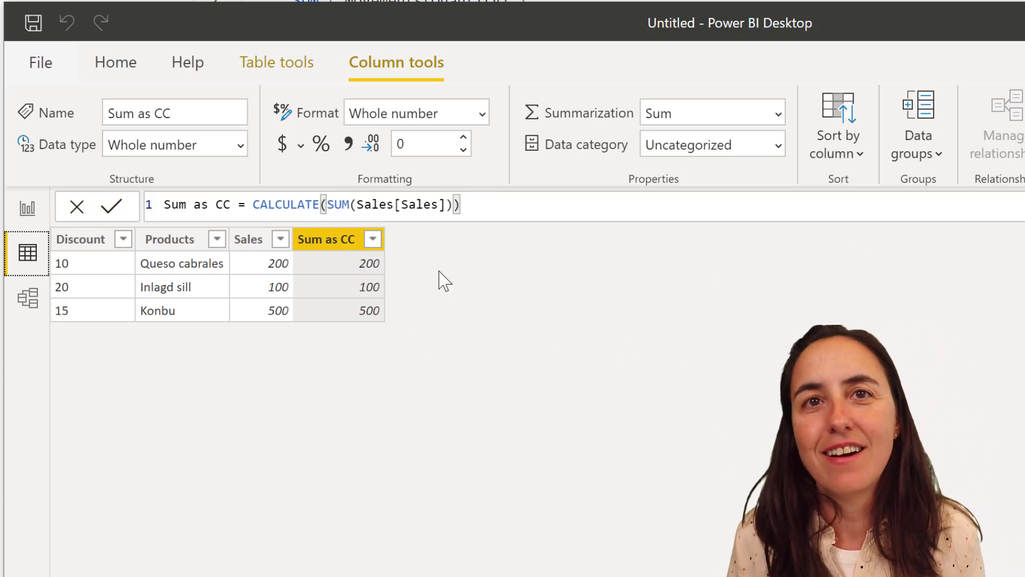